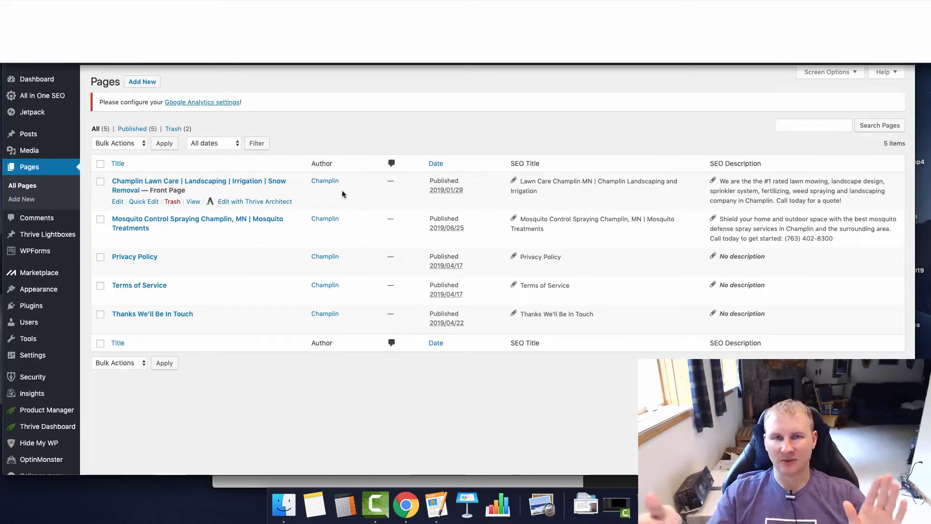
pyautogui.moveTo(358, 202)
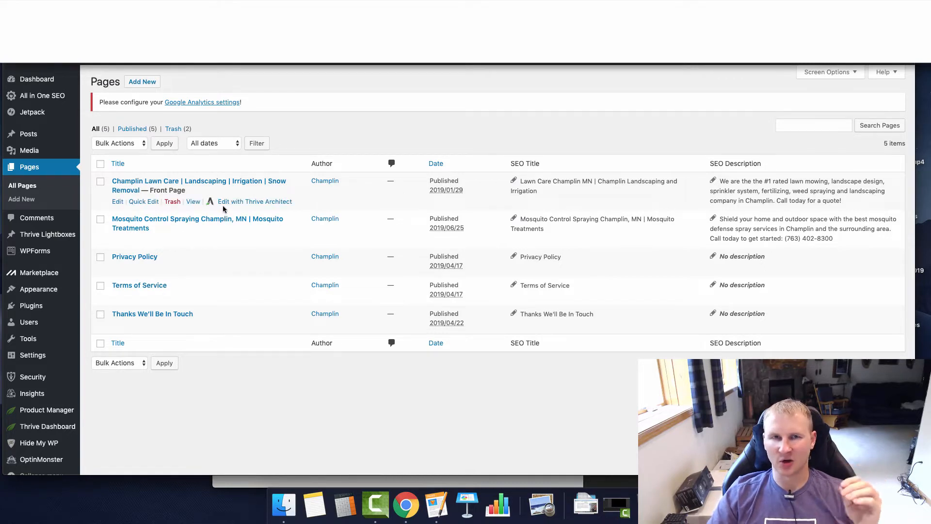
pyautogui.moveTo(220, 219)
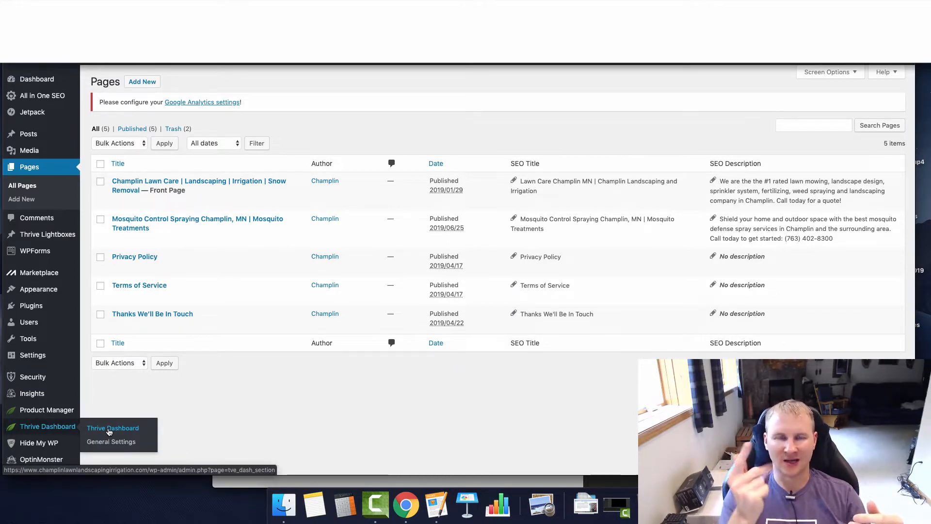
# From the Thrive Dashboard's Global Elements, start a new header using the Blank Header template.
pyautogui.click(113, 428)
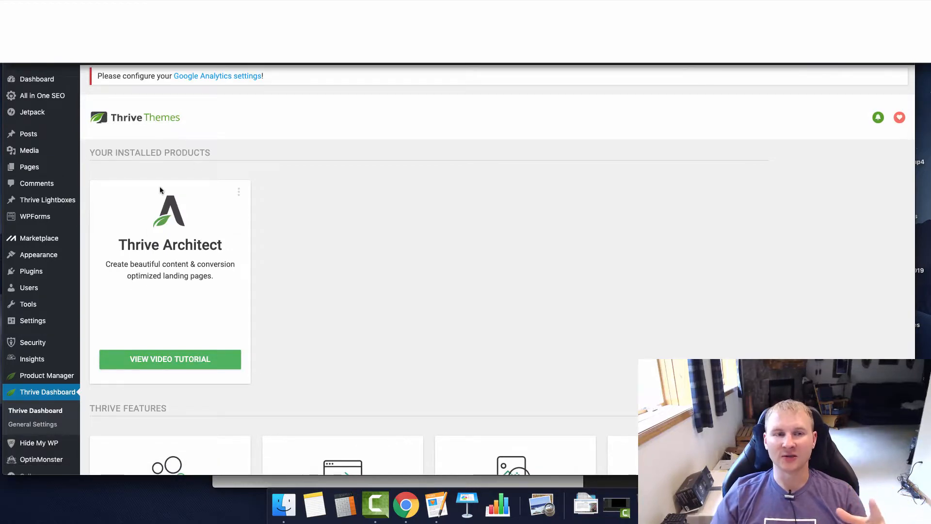
pyautogui.scroll(-3)
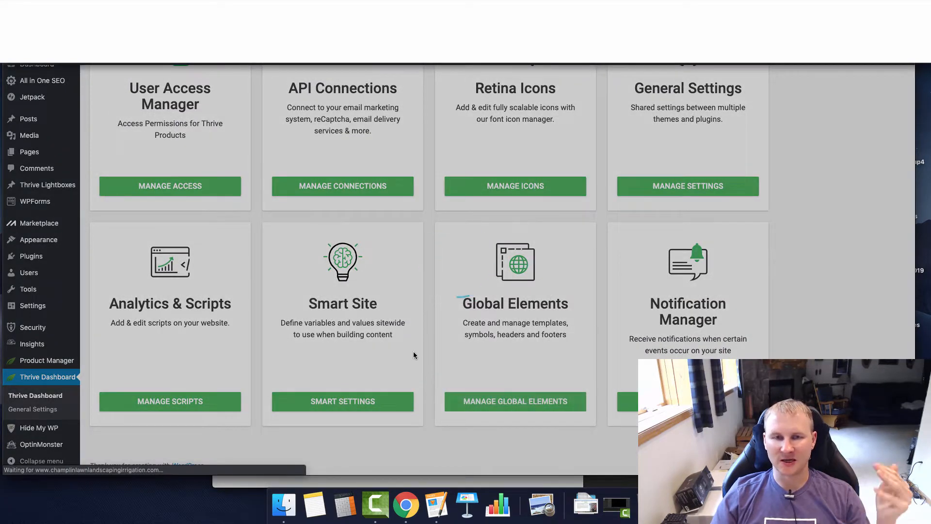
pyautogui.click(516, 401)
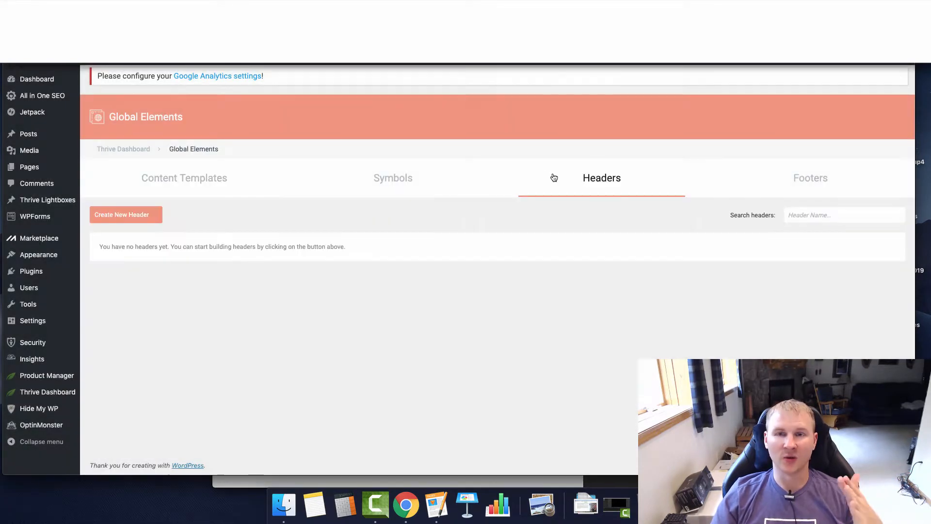
pyautogui.moveTo(162, 179)
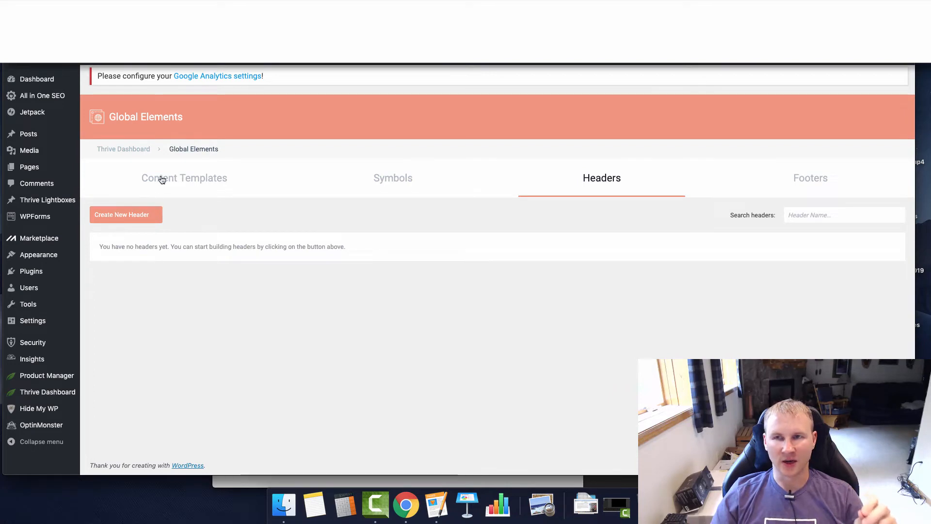
pyautogui.click(122, 215)
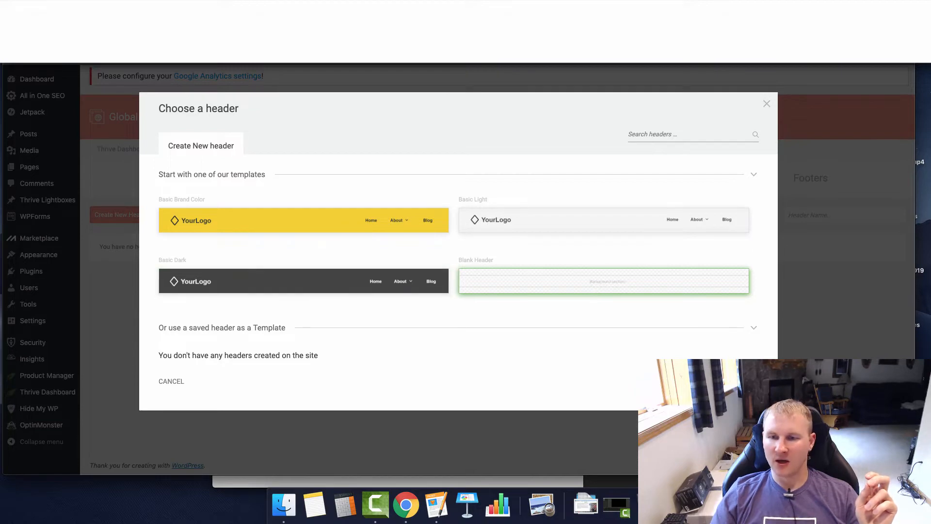
pyautogui.moveTo(483, 292)
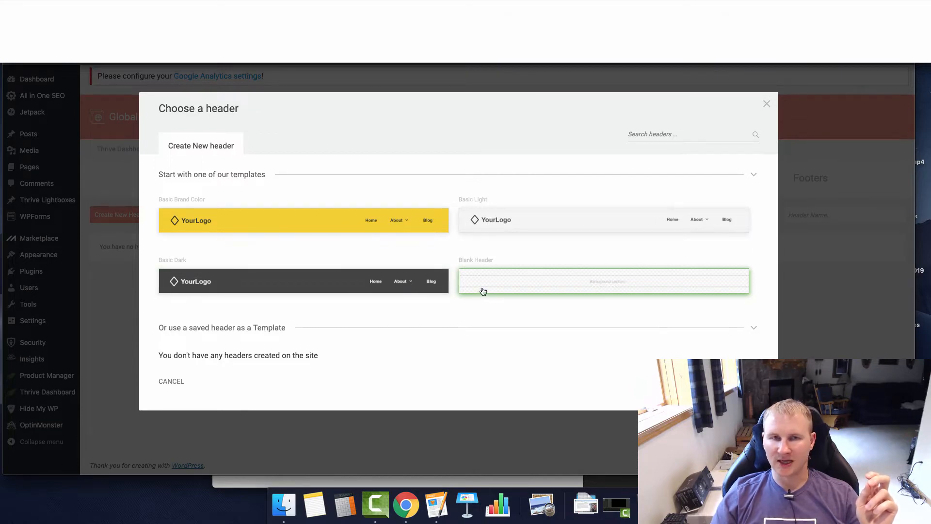
pyautogui.click(603, 281)
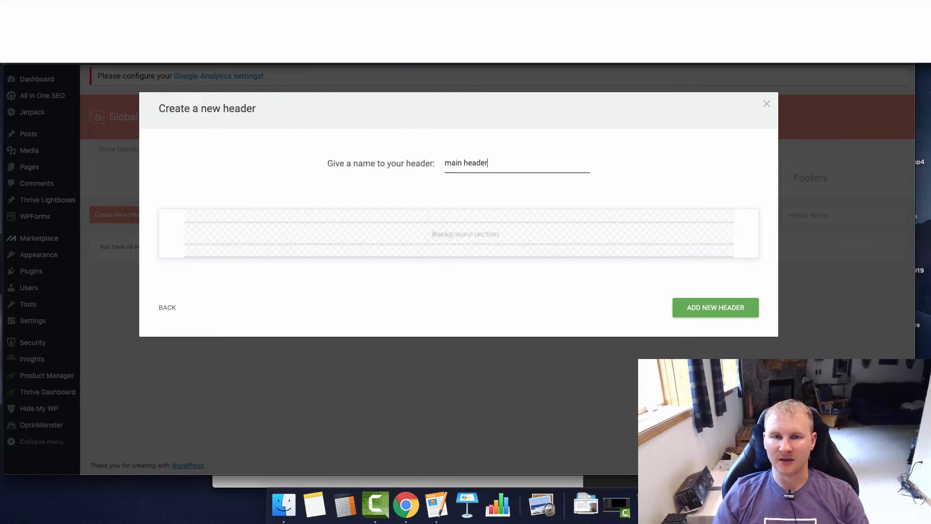
# Create the 'main header' and give its background section a dark solid-colour fill.
pyautogui.click(715, 307)
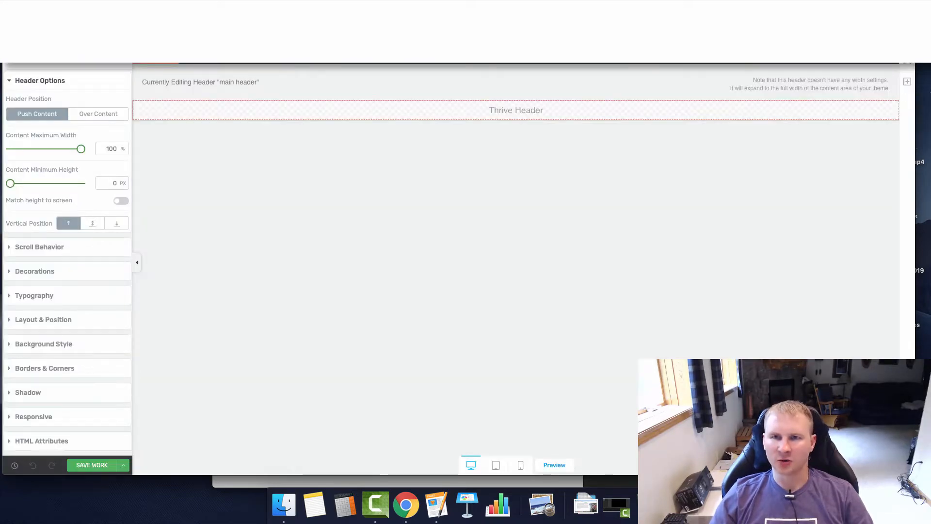
pyautogui.moveTo(772, 120)
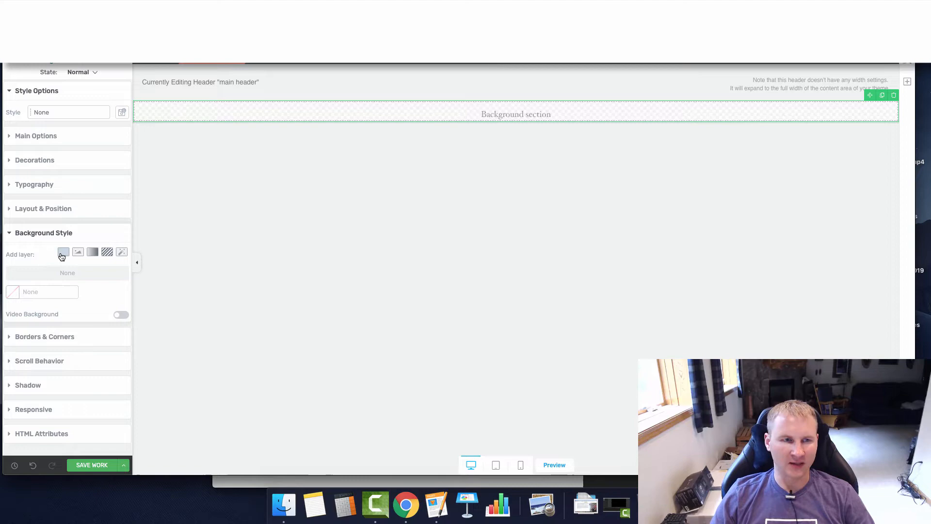
pyautogui.click(63, 252)
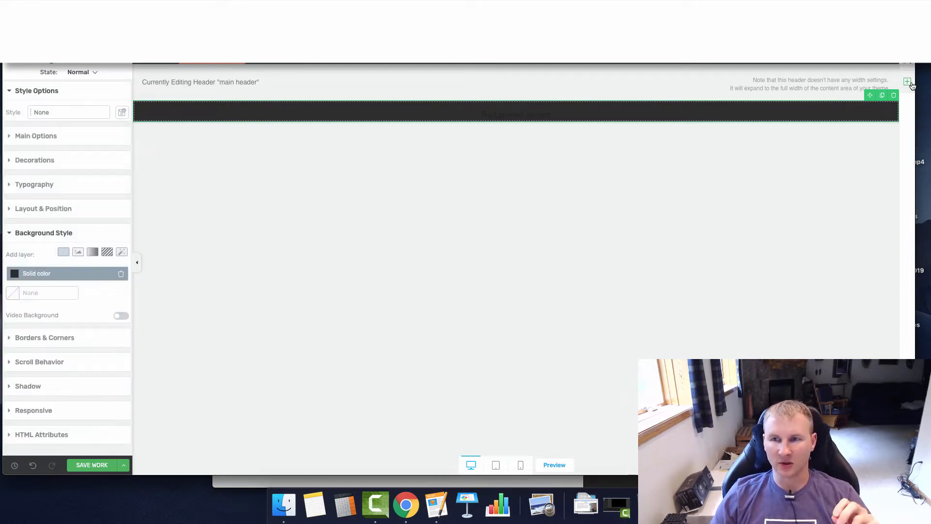
# Add a Columns element with 1/3 + 2/3 layout, max width 1080 px and centred.
pyautogui.click(907, 82)
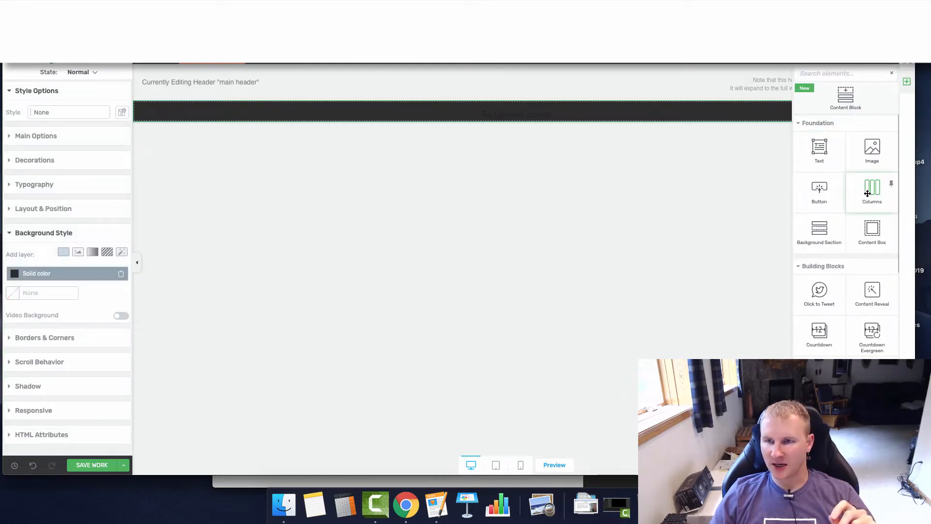
pyautogui.click(872, 187)
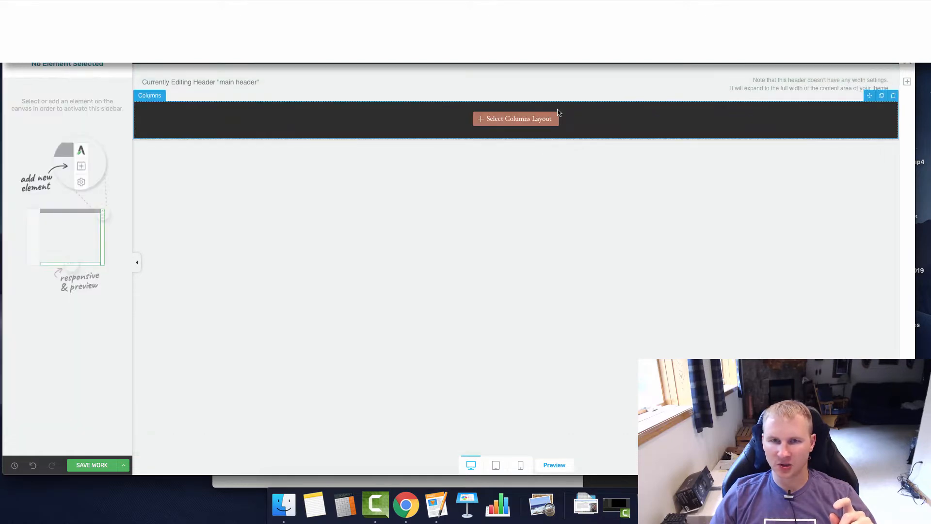
pyautogui.click(515, 119)
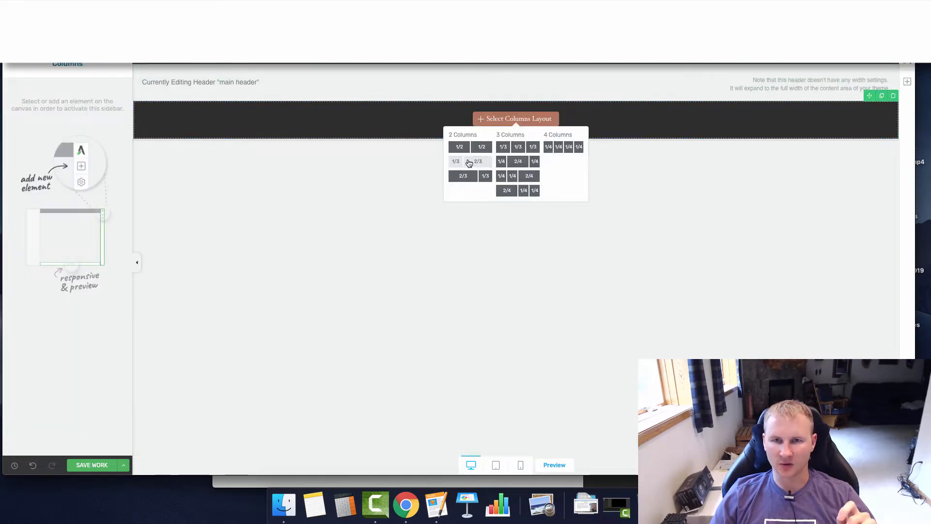
pyautogui.click(459, 146)
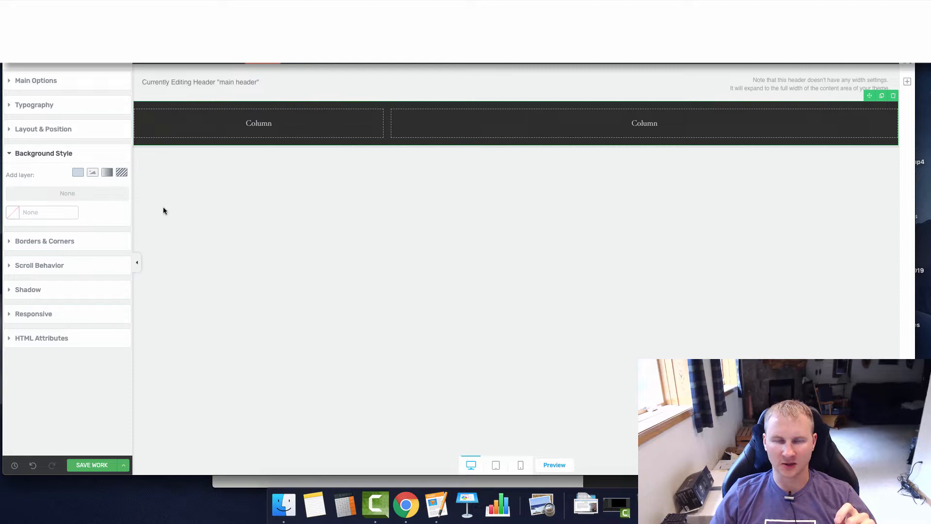
pyautogui.click(43, 129)
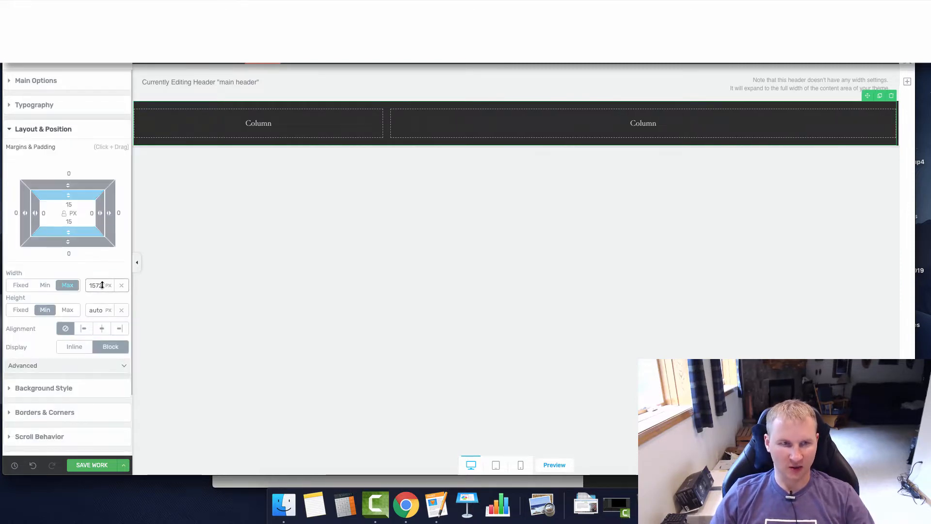
pyautogui.write('1080')
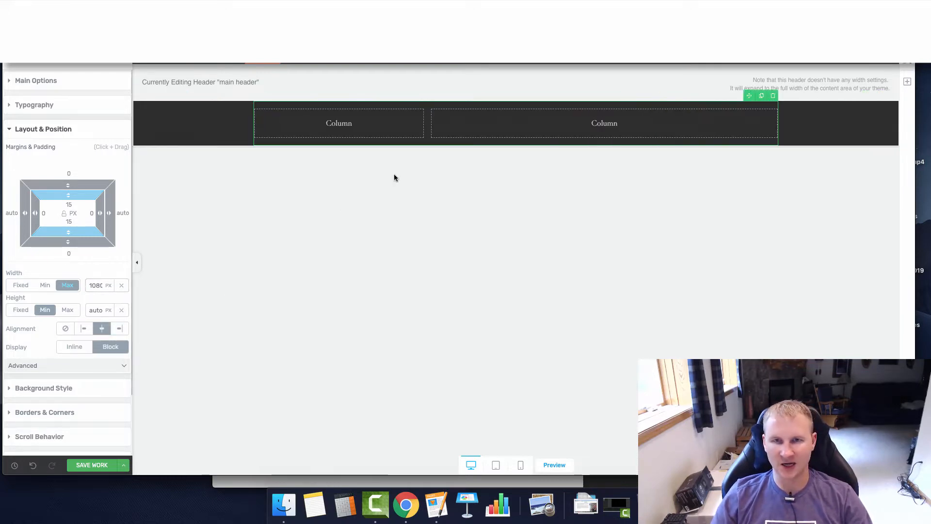
pyautogui.moveTo(165, 338)
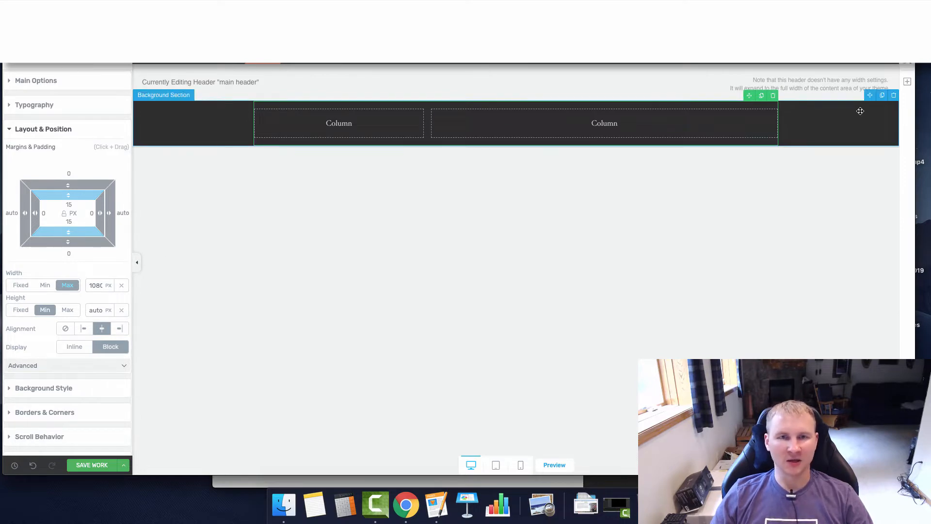
# Write 'Champlin Outdoor Services' in the left column in white 22 px Google Lato.
pyautogui.click(908, 81)
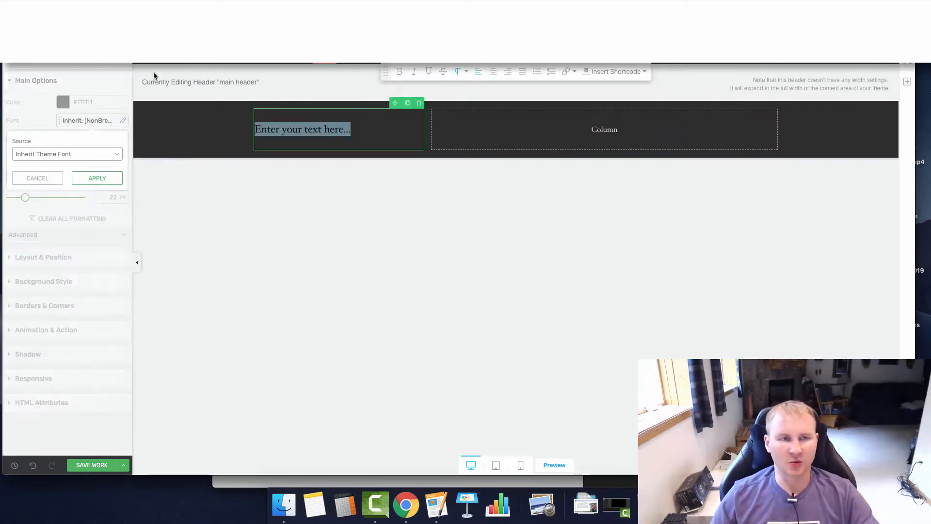
pyautogui.click(67, 153)
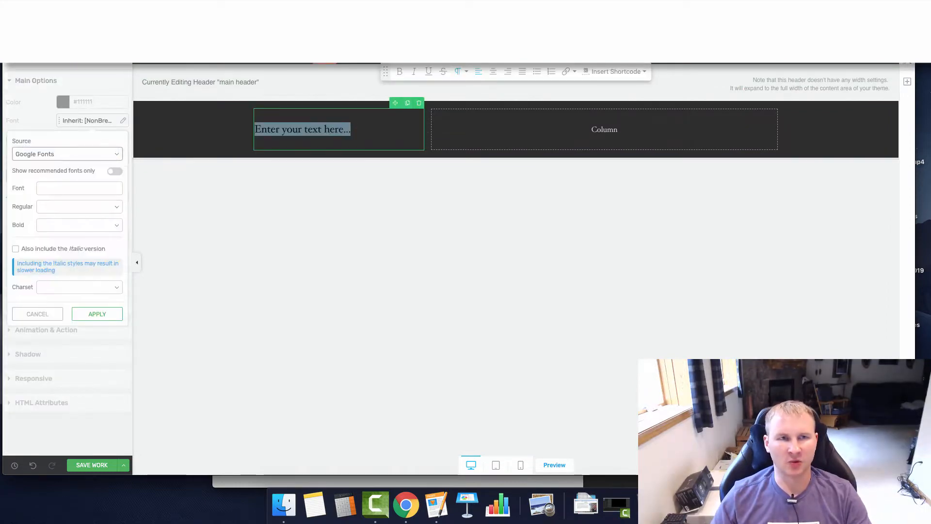
pyautogui.click(78, 187)
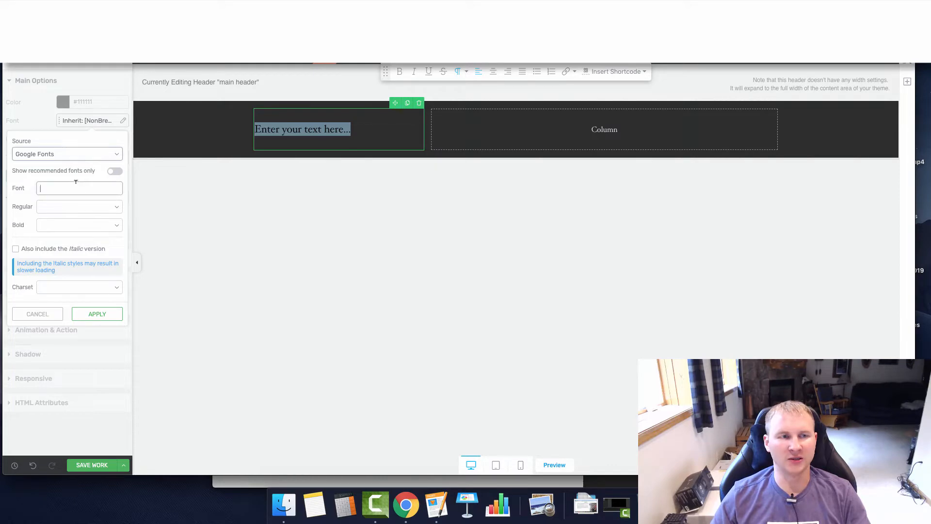
pyautogui.write('lato')
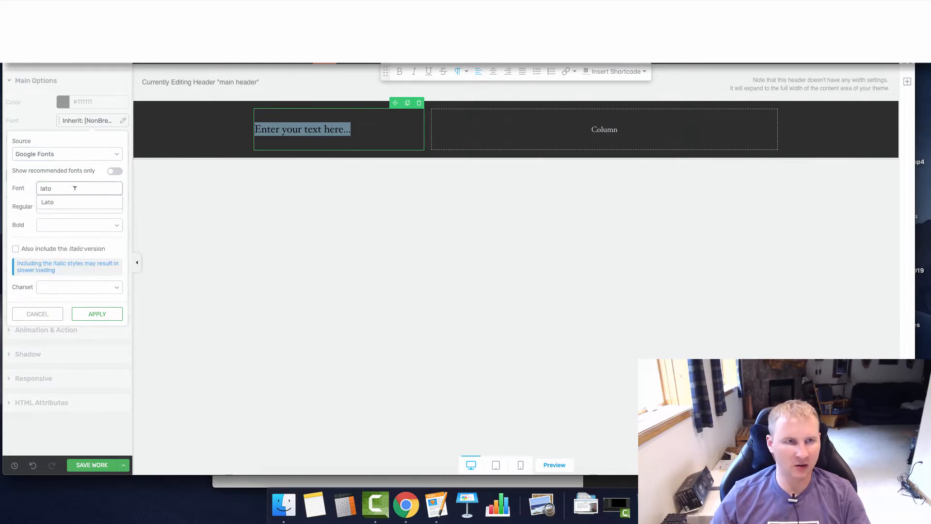
pyautogui.click(97, 313)
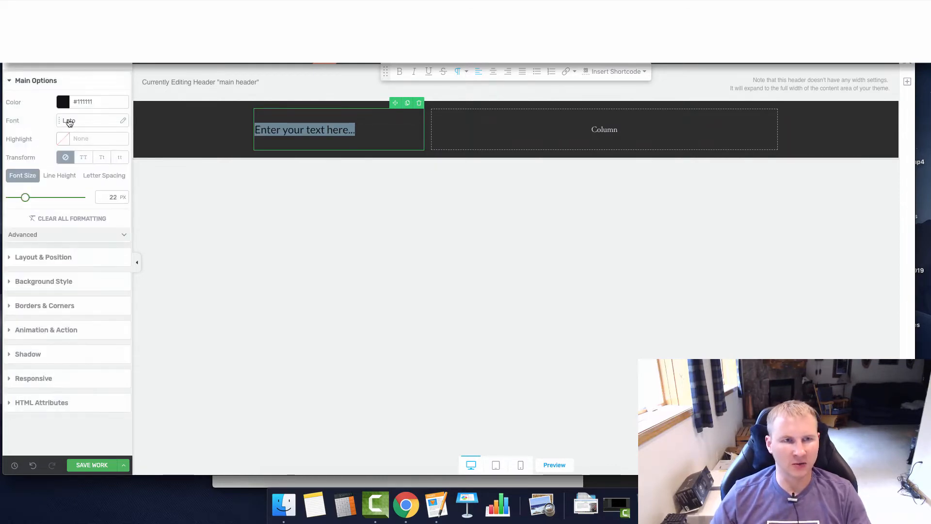
pyautogui.click(63, 102)
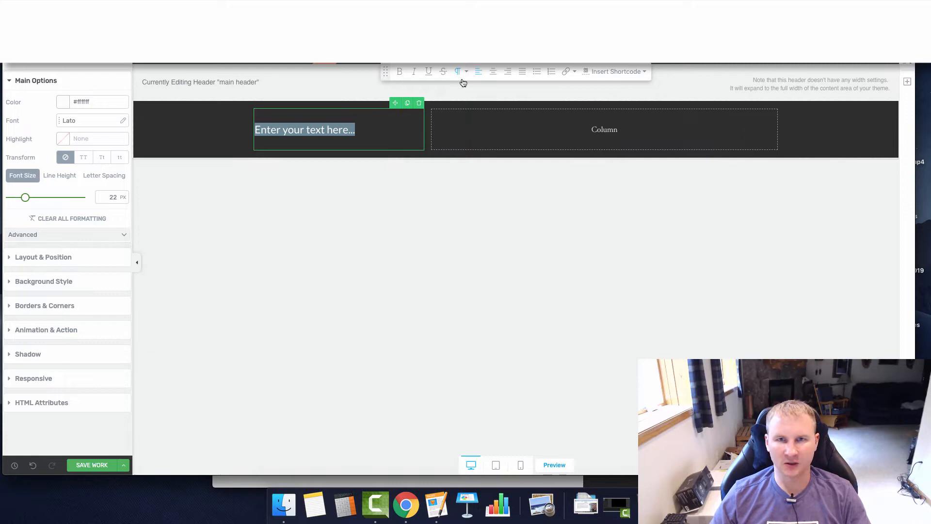
pyautogui.write('Champi')
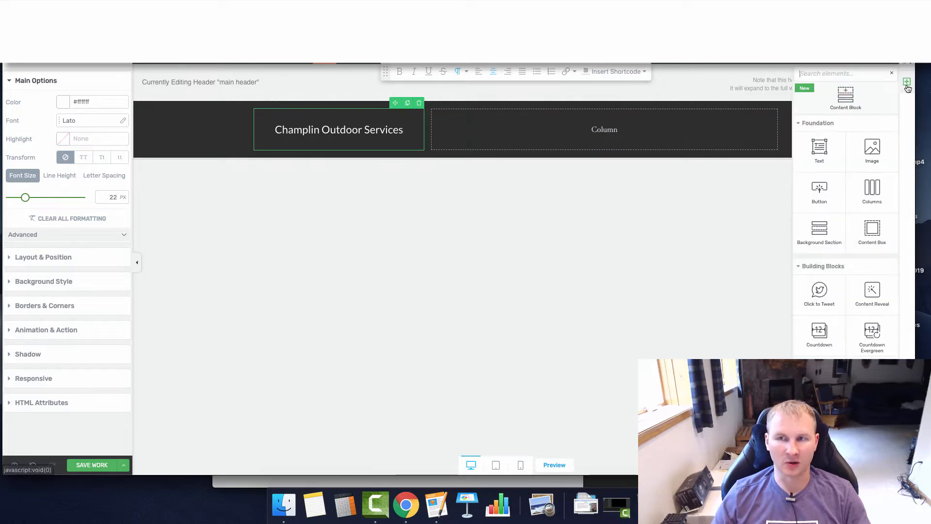
pyautogui.moveTo(872, 152)
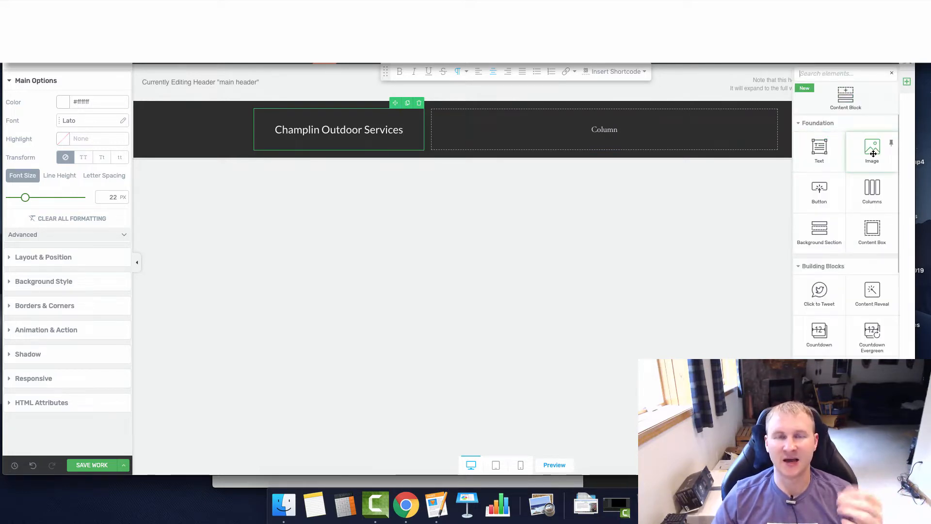
pyautogui.moveTo(856, 152)
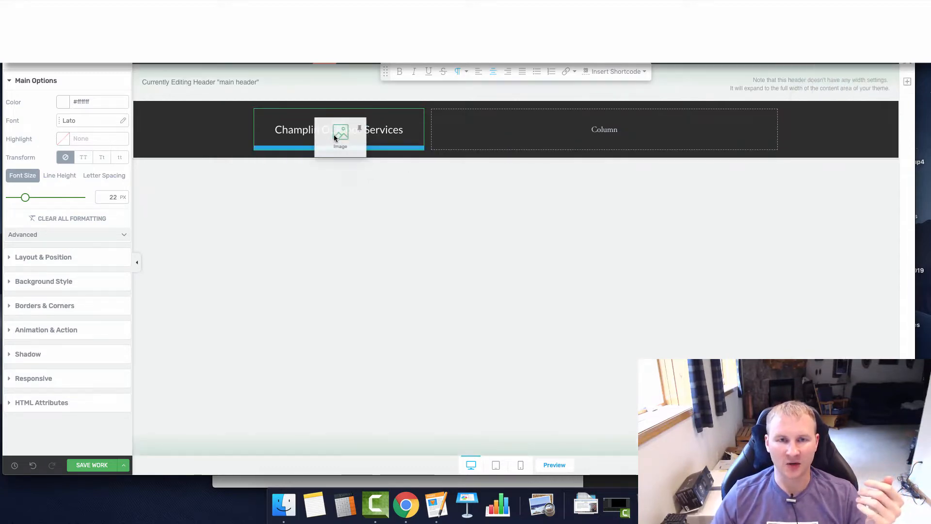
pyautogui.click(341, 134)
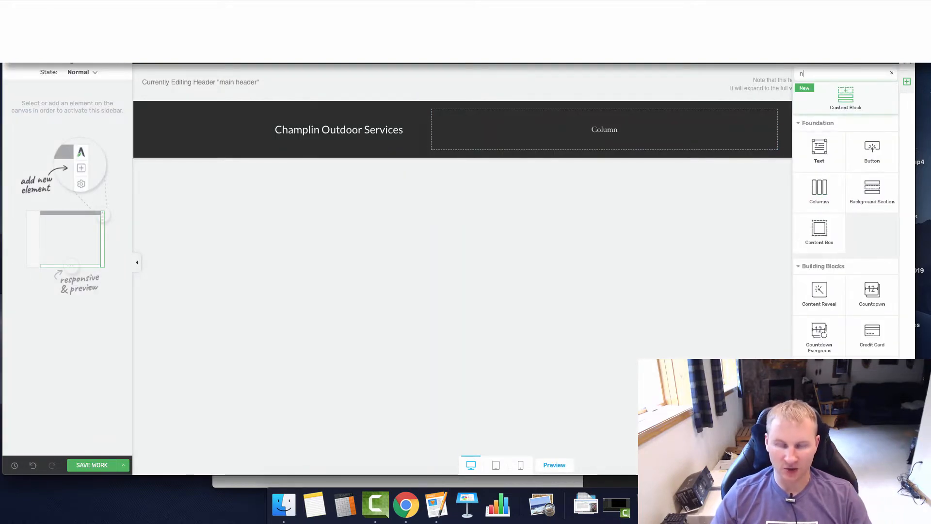
# Add a Custom Menu to the right column built from the Basic template with Nav #1–#4.
pyautogui.write('me')
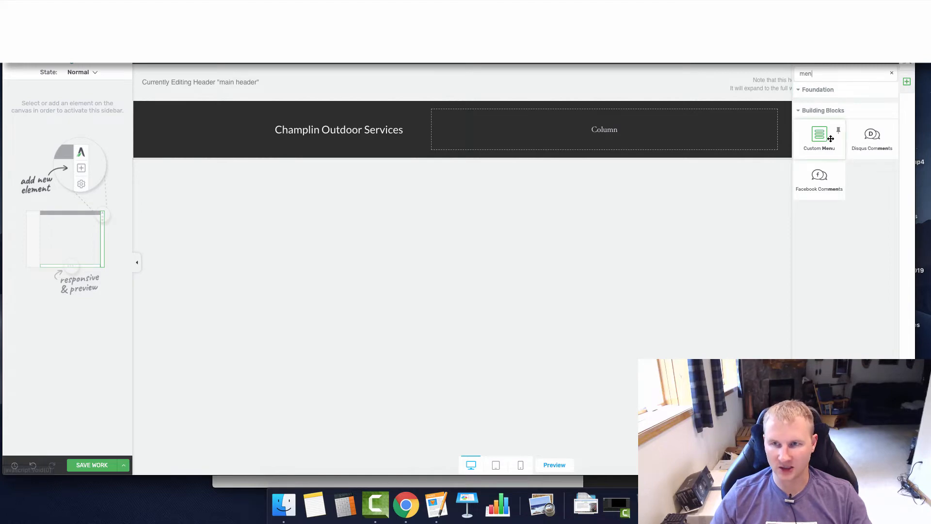
pyautogui.click(819, 138)
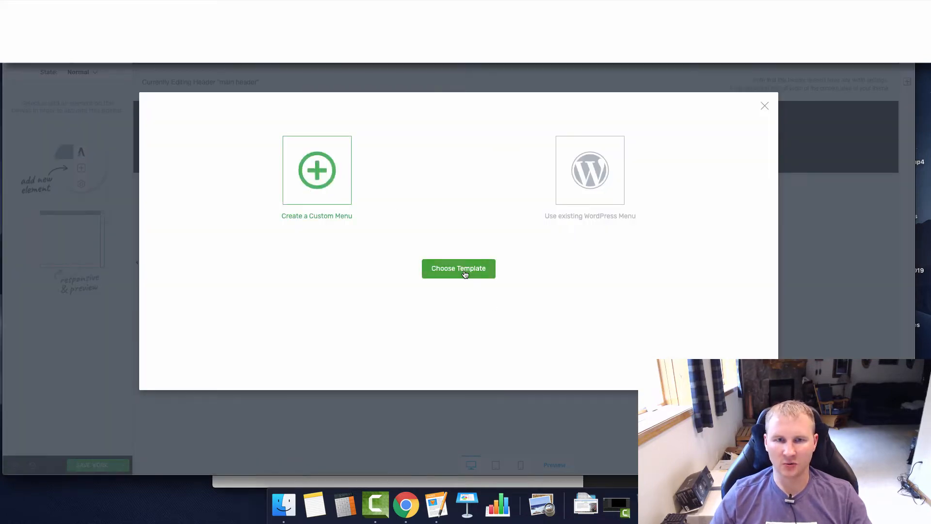
pyautogui.click(458, 267)
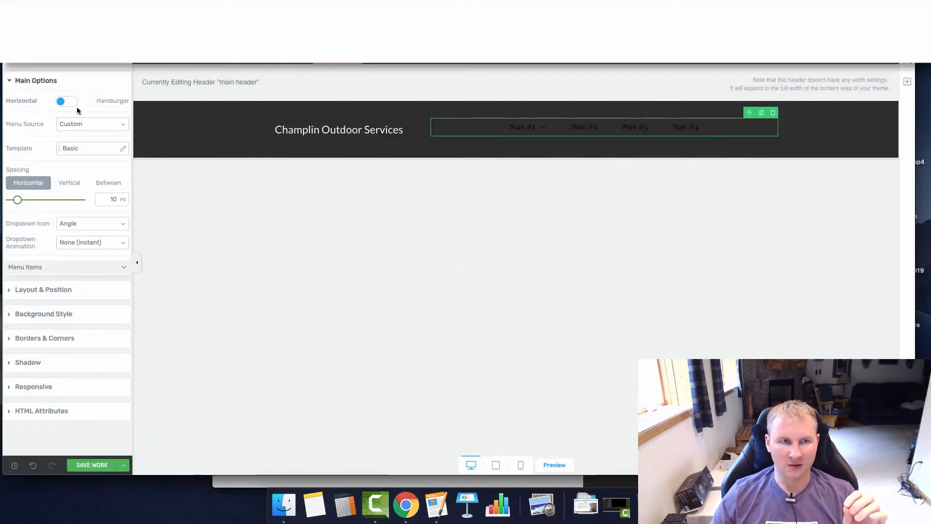
pyautogui.moveTo(499, 465)
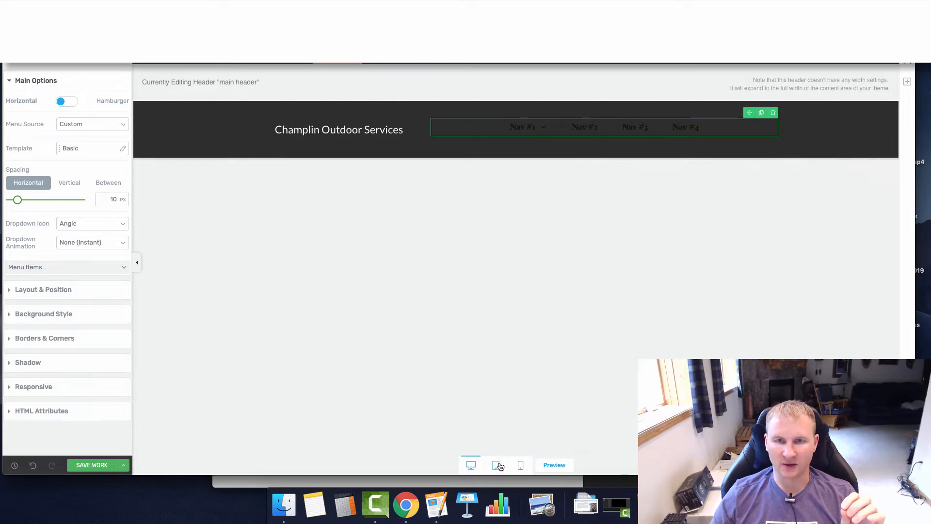
# Make the tablet and phone hamburger icon white and adjust the site name's line height.
pyautogui.click(496, 465)
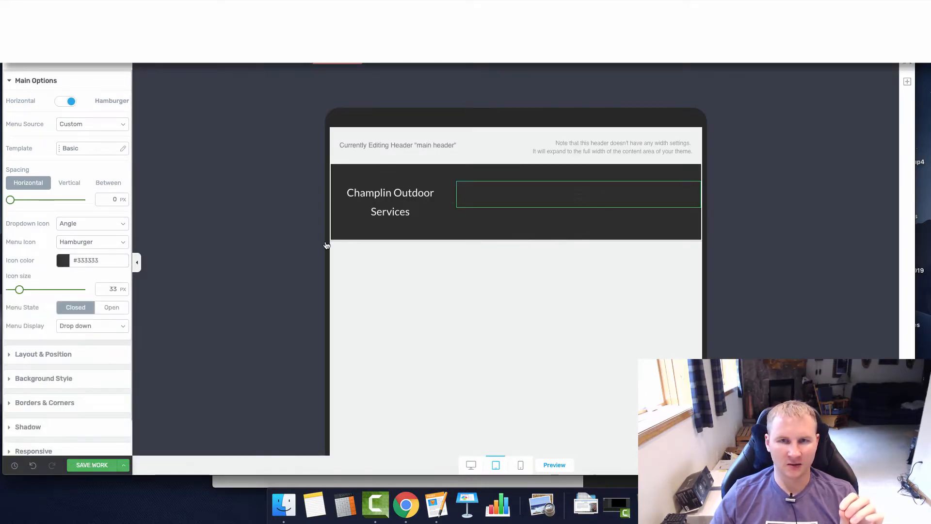
pyautogui.click(63, 260)
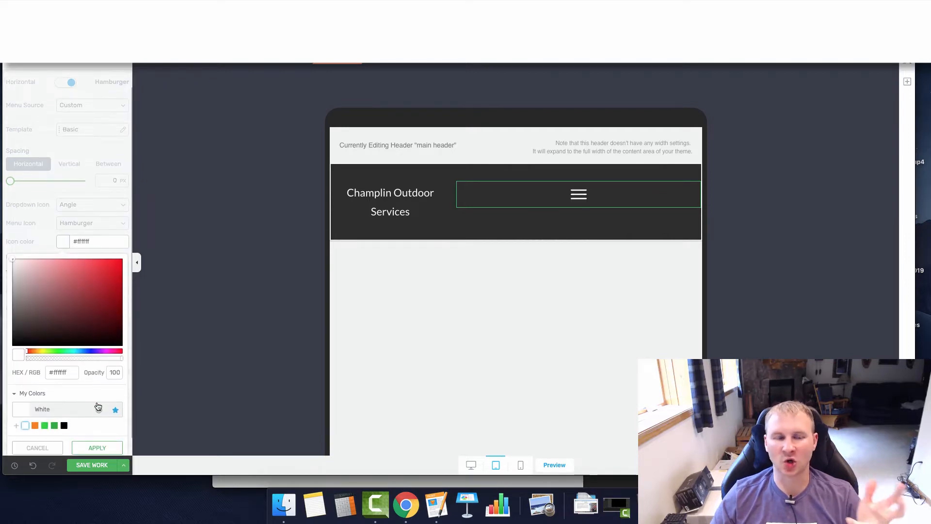
pyautogui.click(519, 465)
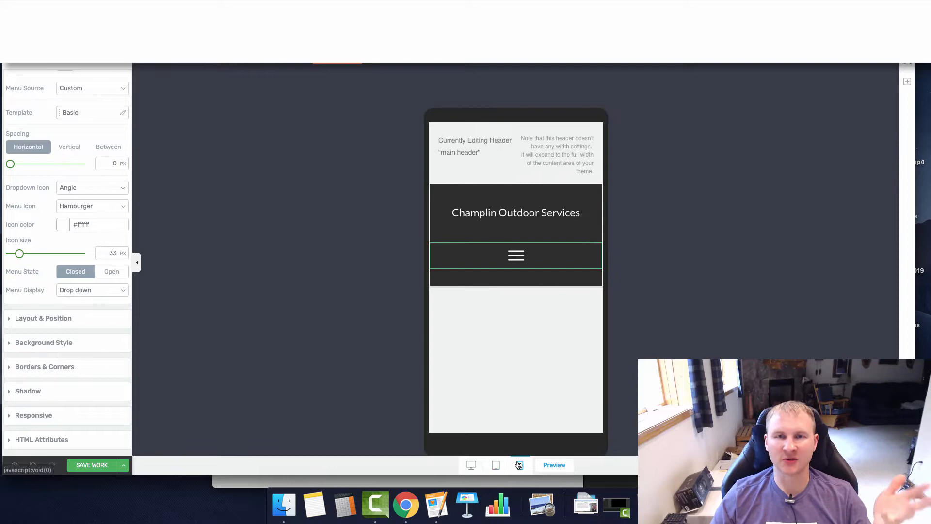
pyautogui.click(495, 465)
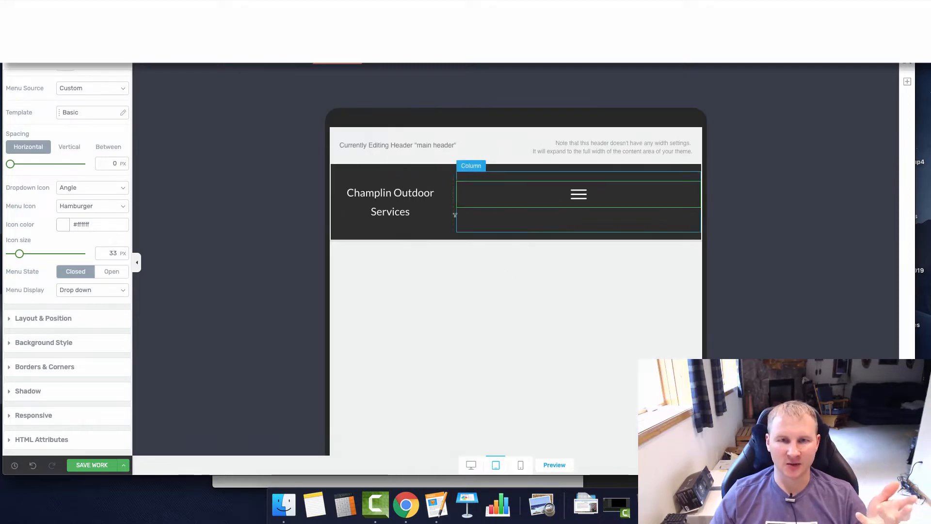
pyautogui.click(390, 202)
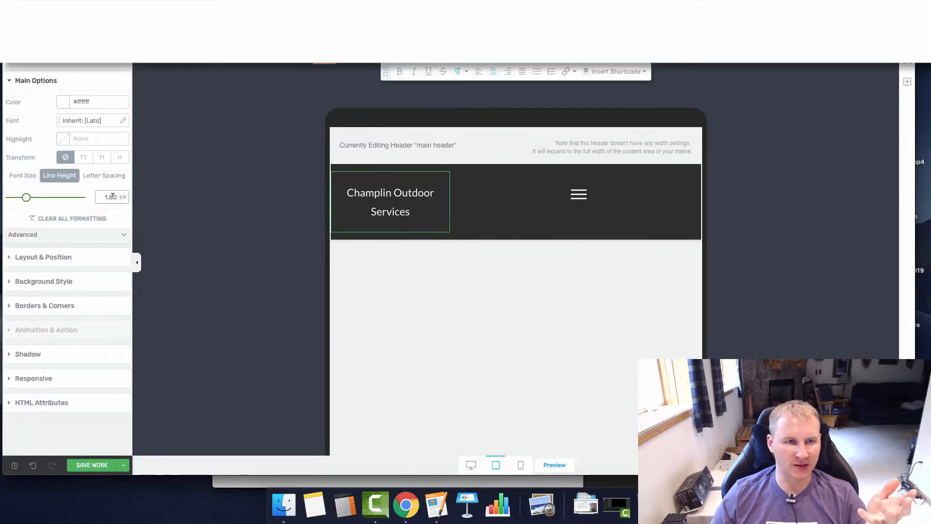
pyautogui.moveTo(26, 197); pyautogui.dragTo(17, 197)
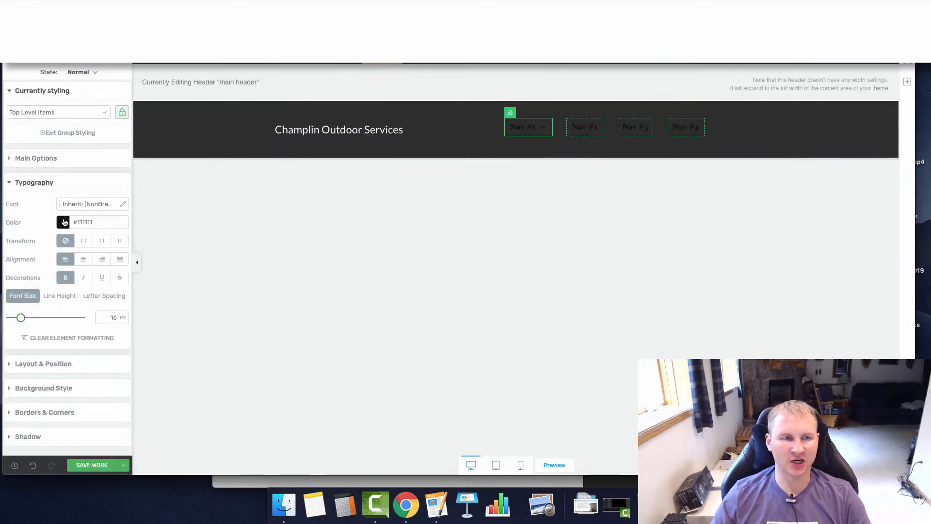
# Style the top-level menu items in white Google Nunito text.
pyautogui.click(64, 221)
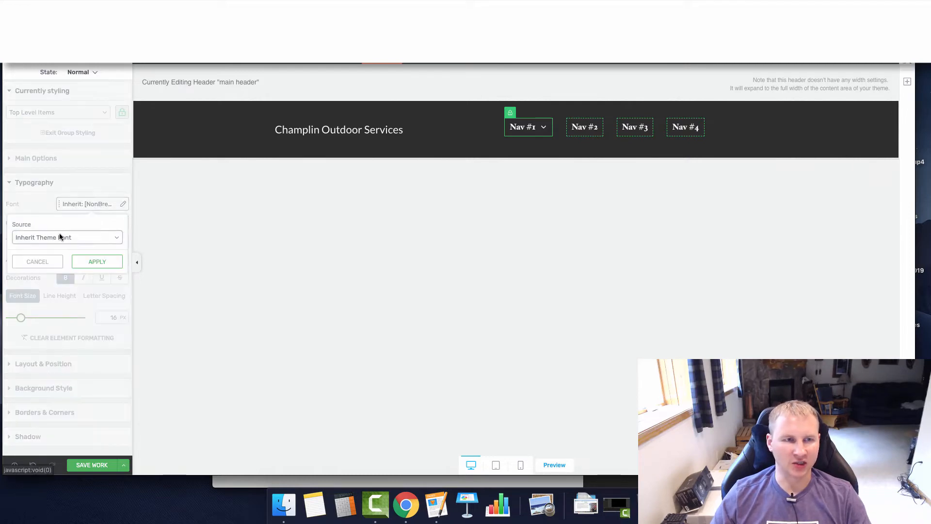
pyautogui.click(67, 237)
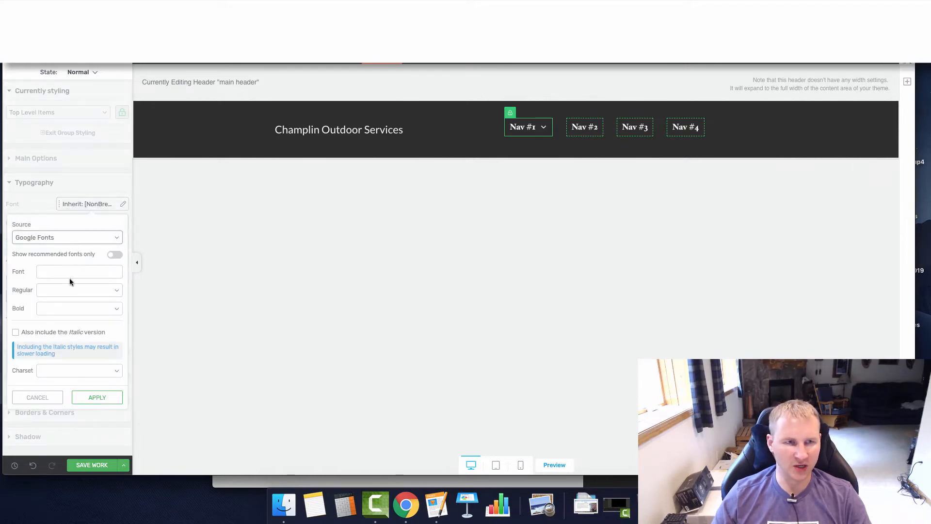
pyautogui.write('nunito')
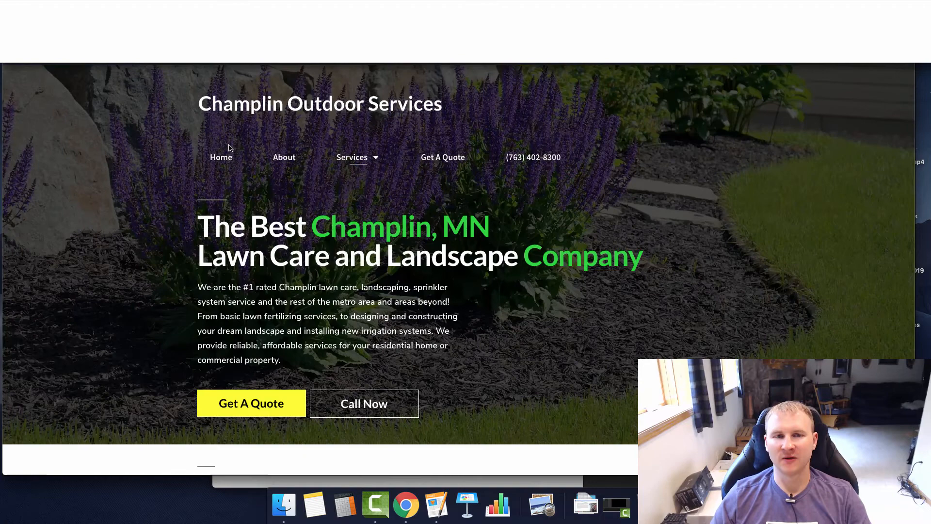
pyautogui.moveTo(442, 157)
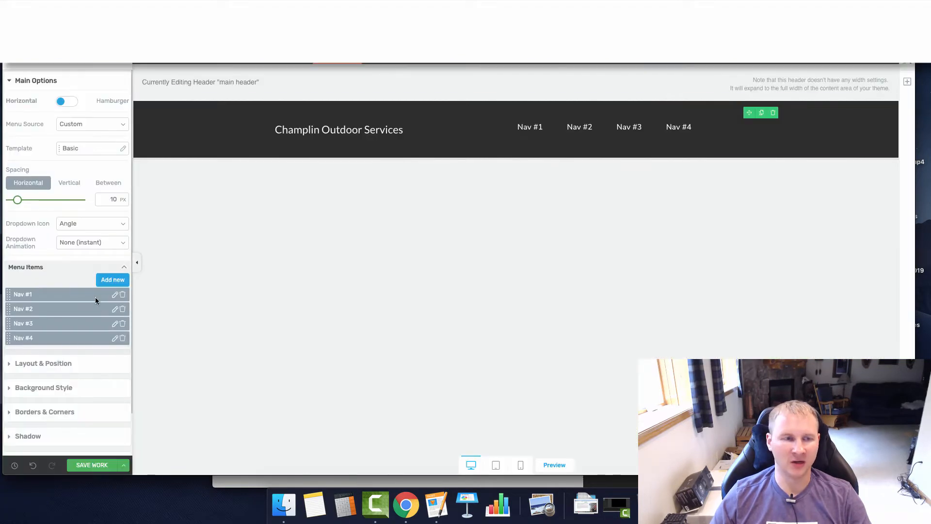
# Relabel the first item Home and check the live site's menu for reference.
pyautogui.write('Home')
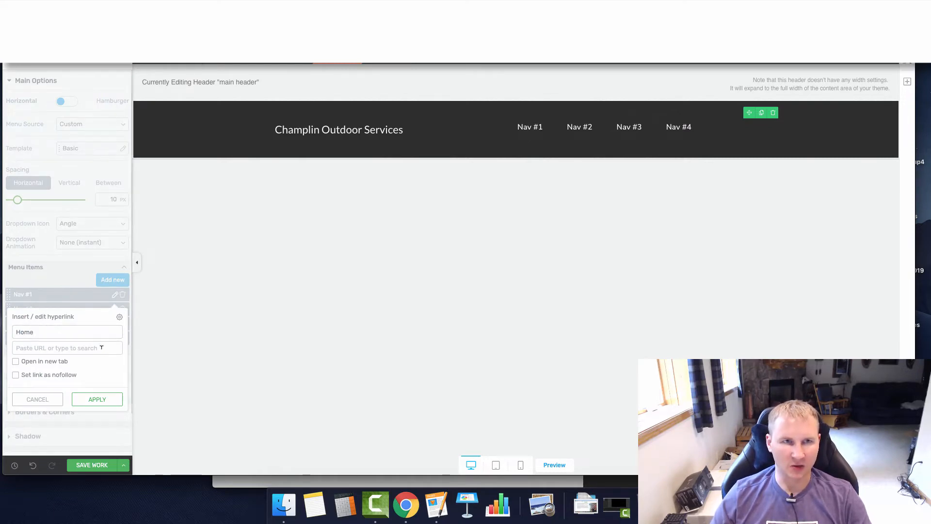
pyautogui.click(97, 398)
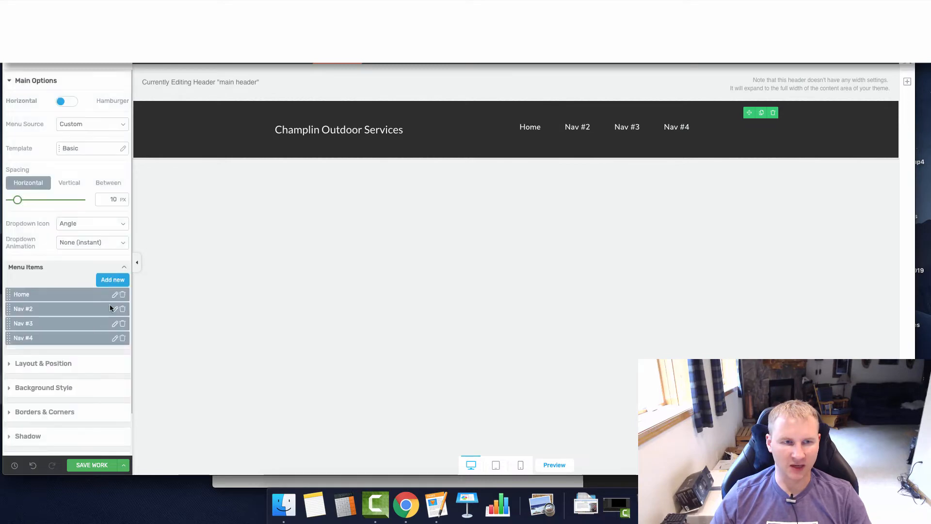
pyautogui.click(553, 464)
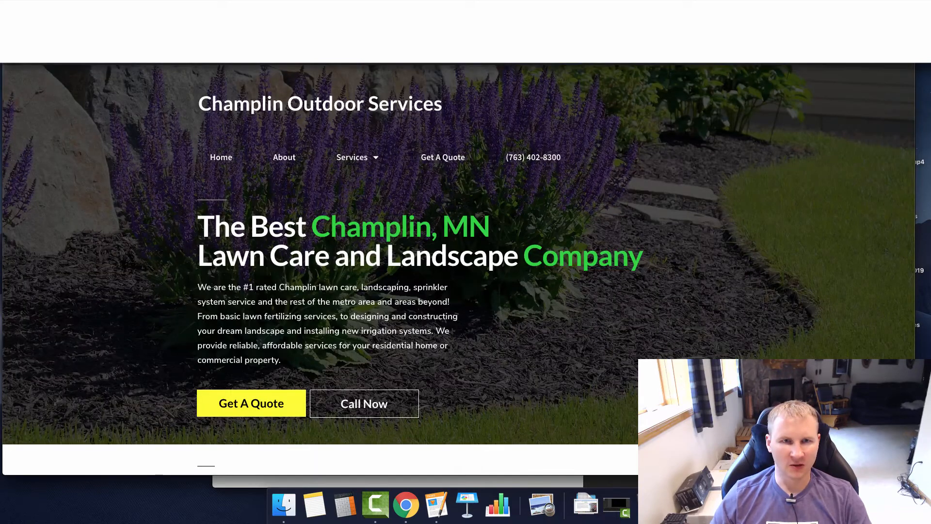
pyautogui.rightClick(284, 157)
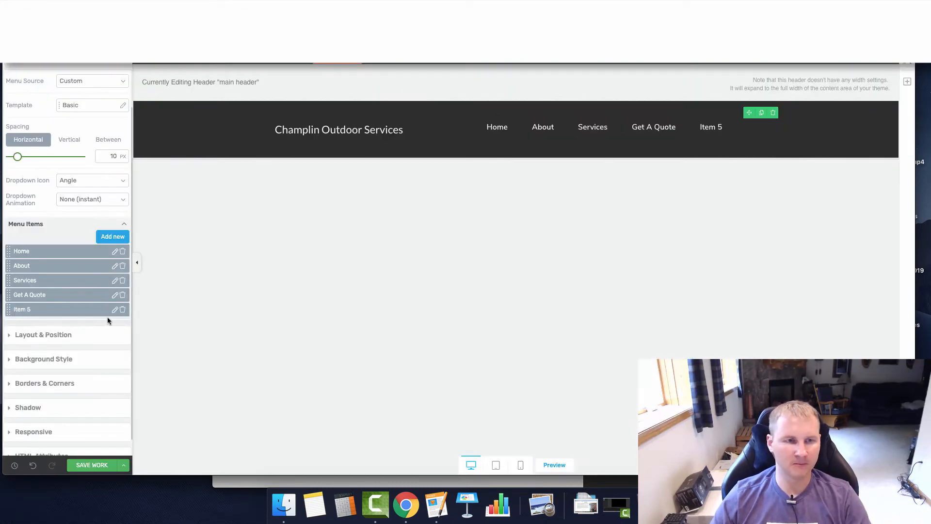
pyautogui.click(114, 309)
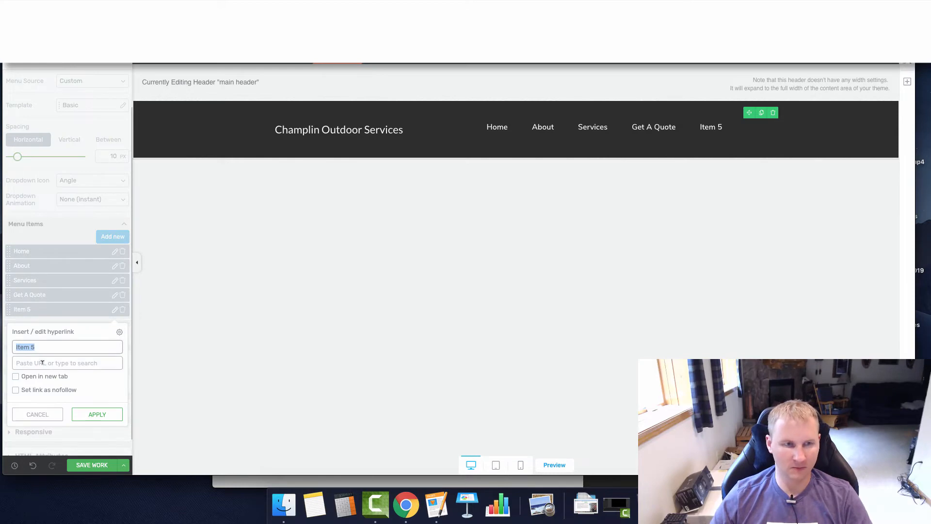
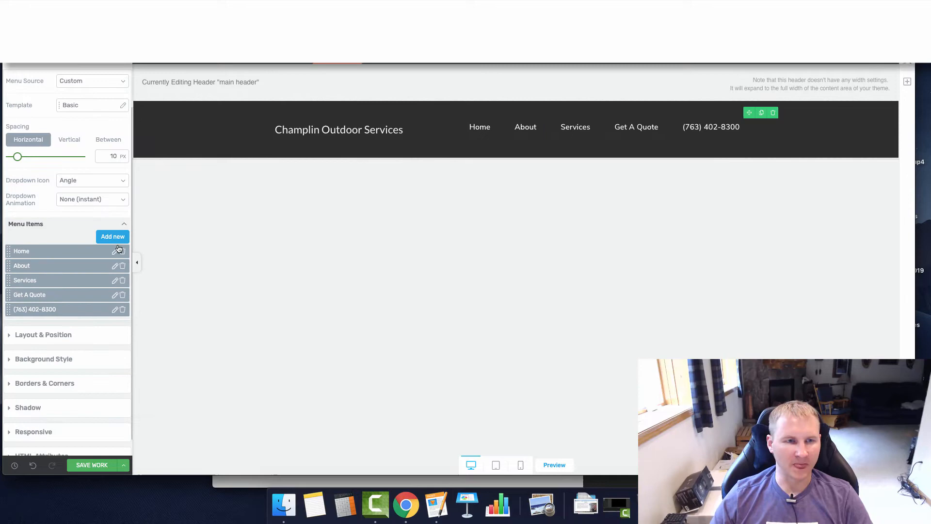
pyautogui.click(113, 237)
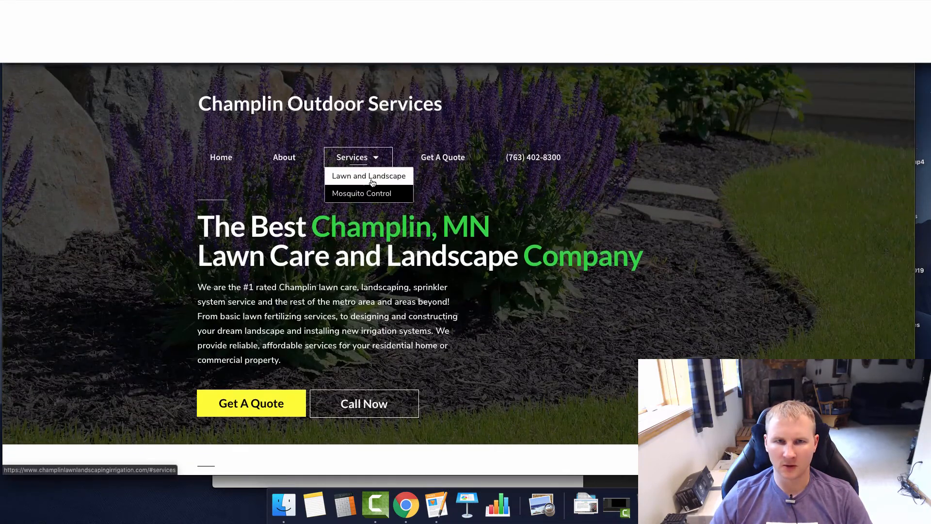
# Check the Services dropdown shows Lawn and Landscape and Mosquito Control after saving.
pyautogui.rightClick(369, 175)
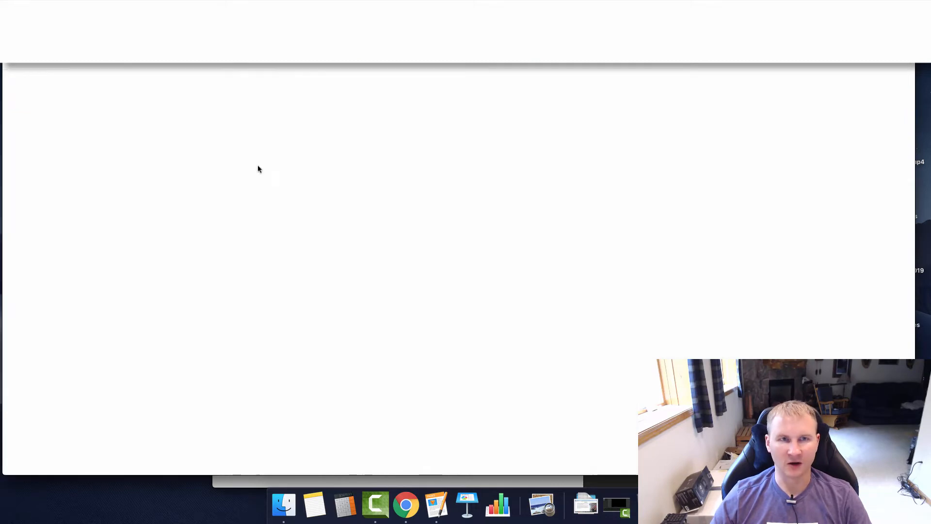
pyautogui.rightClick(356, 193)
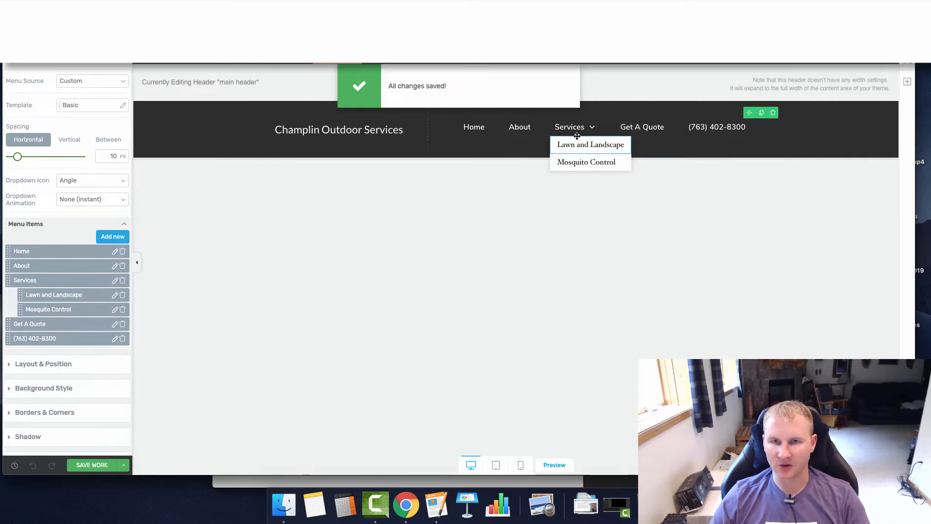
# Set all dropdown items to Nunito Sans including the hover state, then preview at phone width.
pyautogui.click(575, 126)
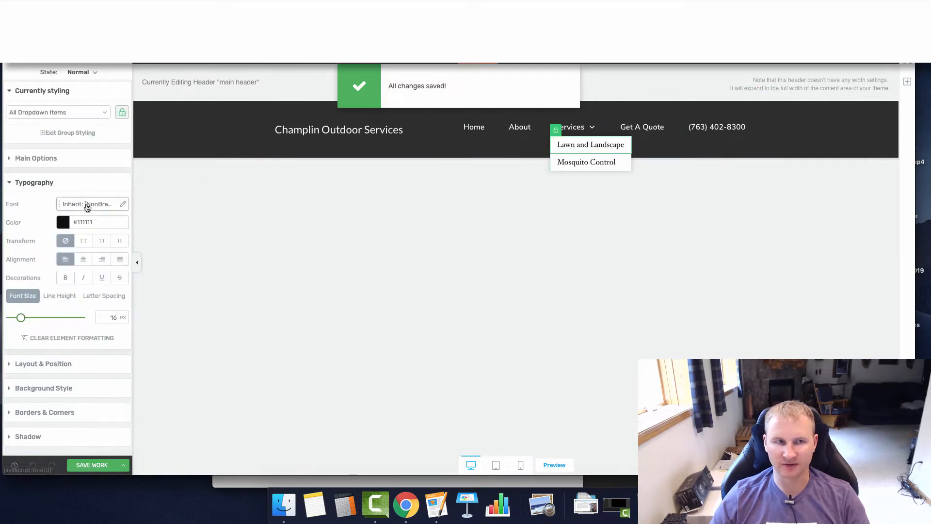
pyautogui.click(92, 204)
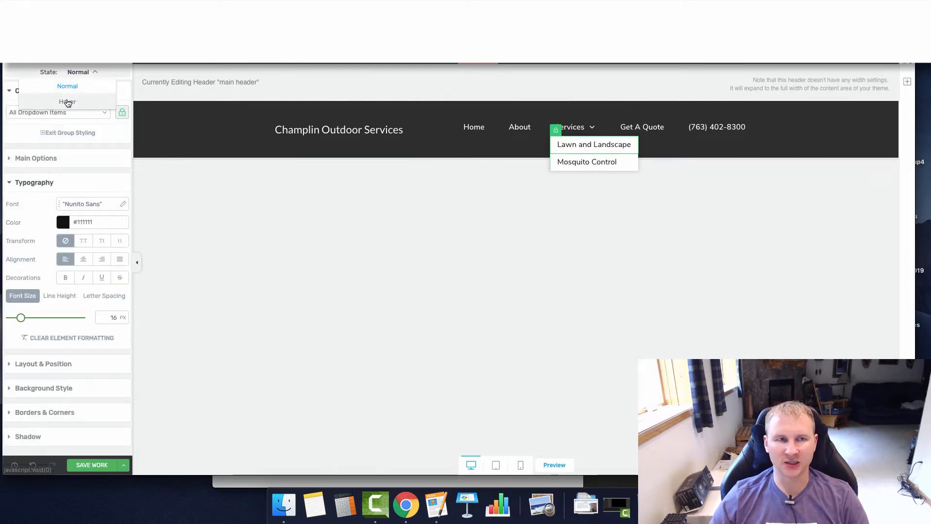
pyautogui.click(67, 102)
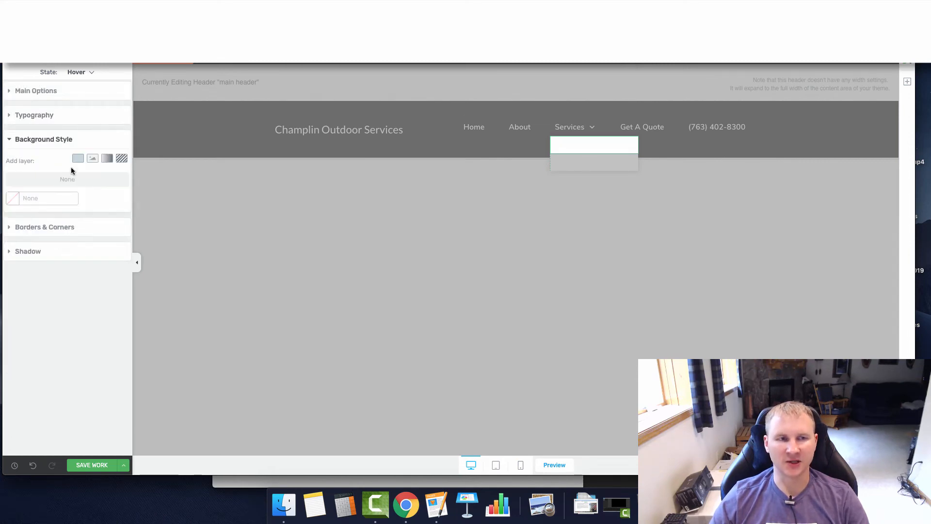
pyautogui.click(78, 158)
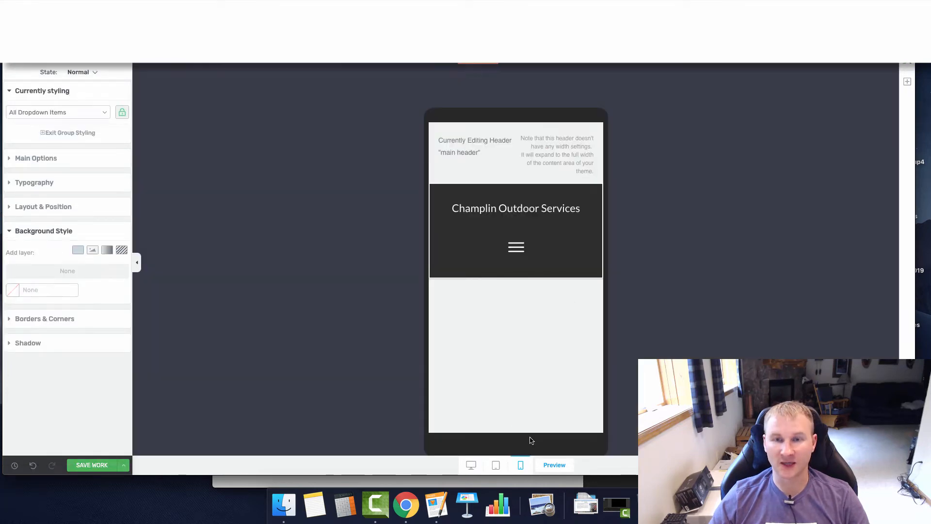
# On phone, show the menu in its Open state and give top-level items a black background.
pyautogui.click(515, 247)
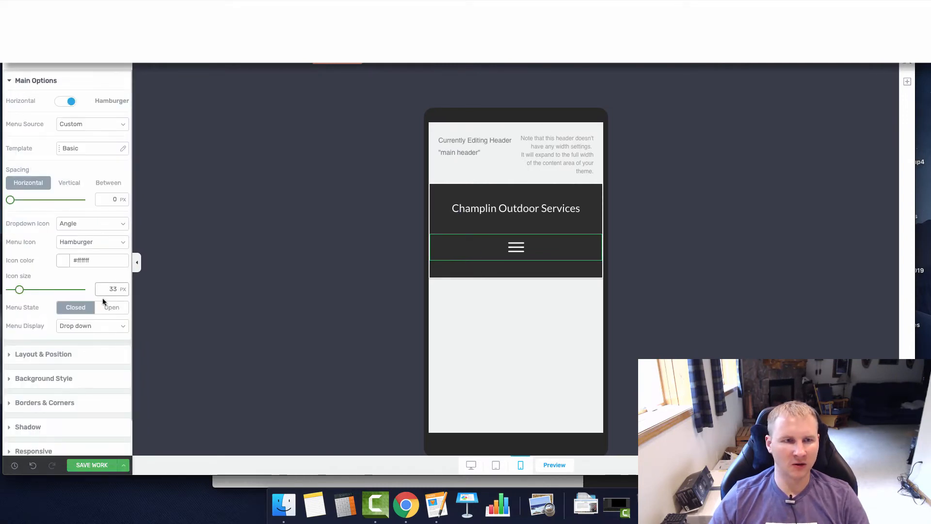
pyautogui.click(111, 307)
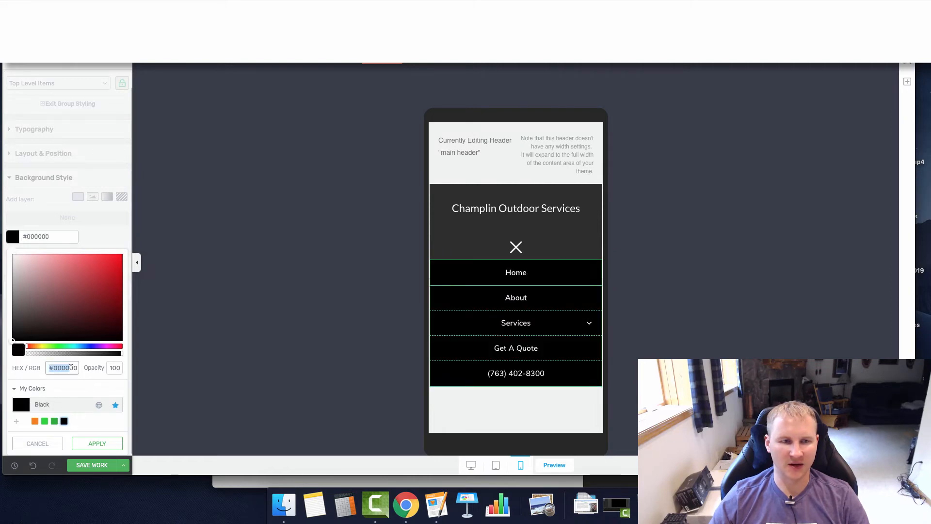
pyautogui.click(97, 443)
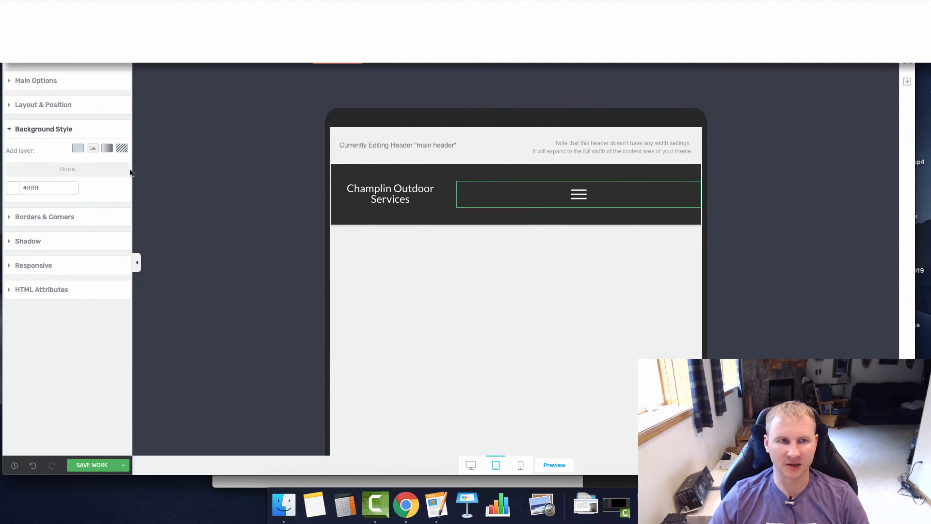
# On tablet, open the menu, darken the top-level items' background, then collapse the menu again.
pyautogui.click(36, 81)
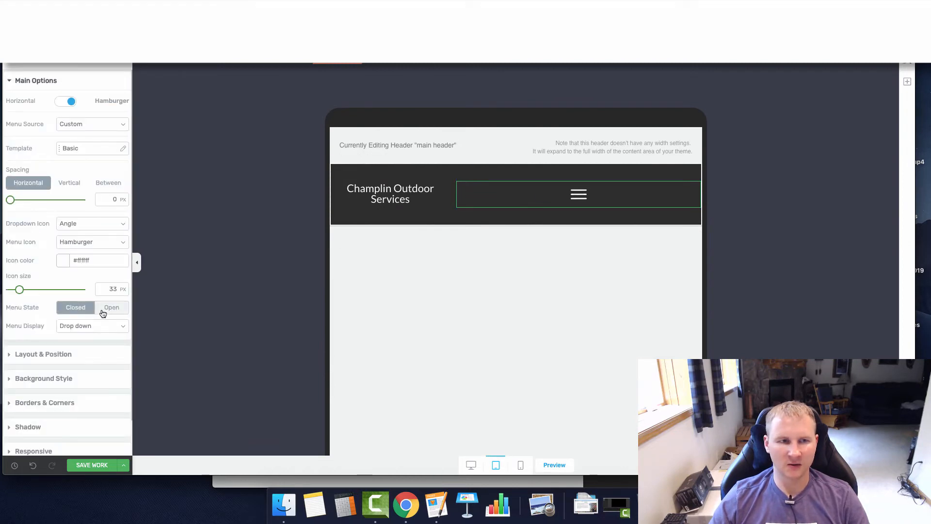
pyautogui.click(111, 308)
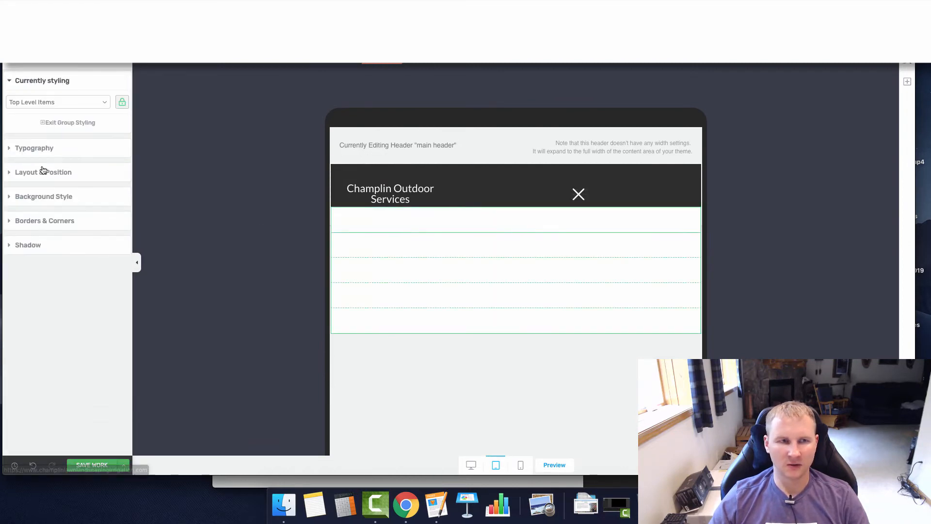
pyautogui.click(43, 196)
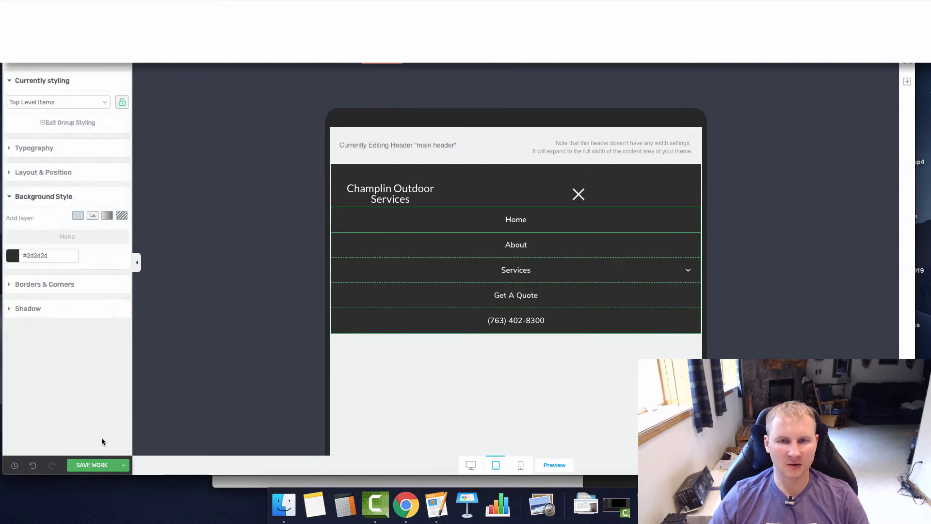
pyautogui.click(515, 270)
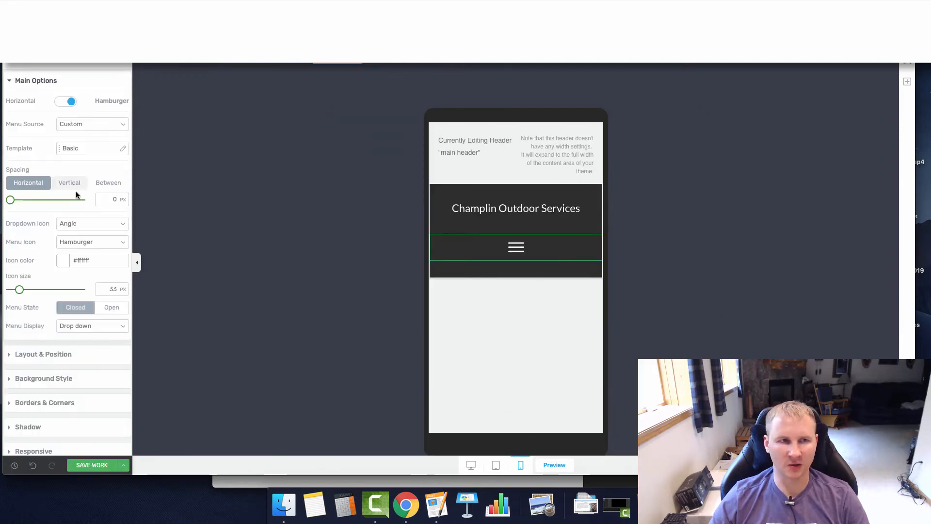
pyautogui.click(111, 307)
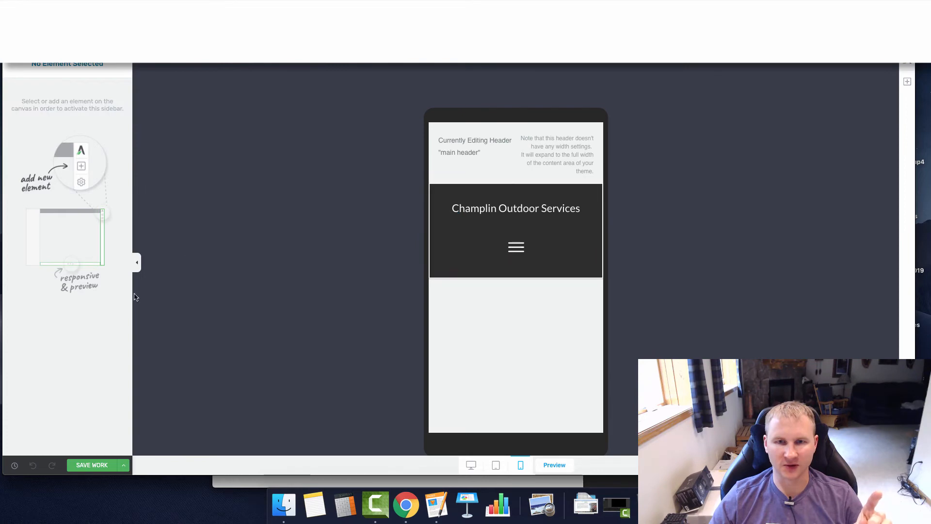
# In desktop view set the header's scroll behaviour to Sticky and save the work.
pyautogui.click(471, 464)
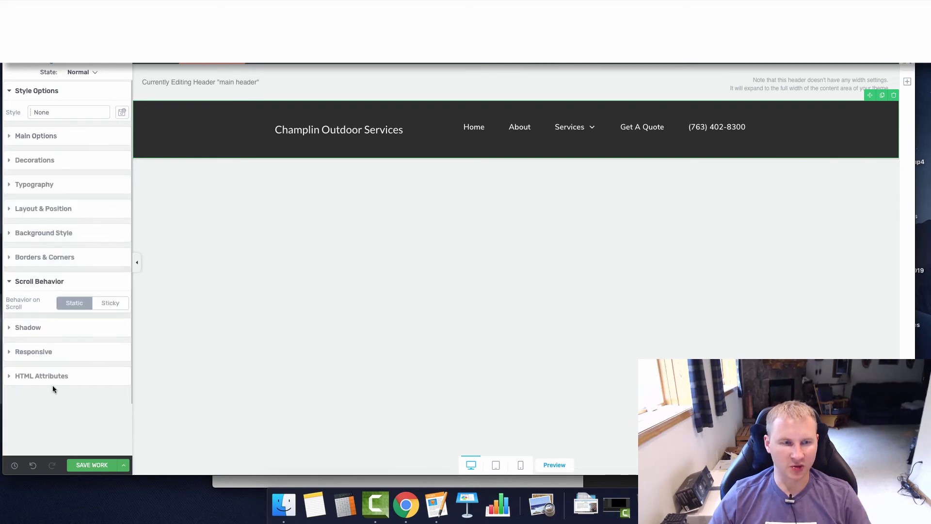
pyautogui.click(110, 302)
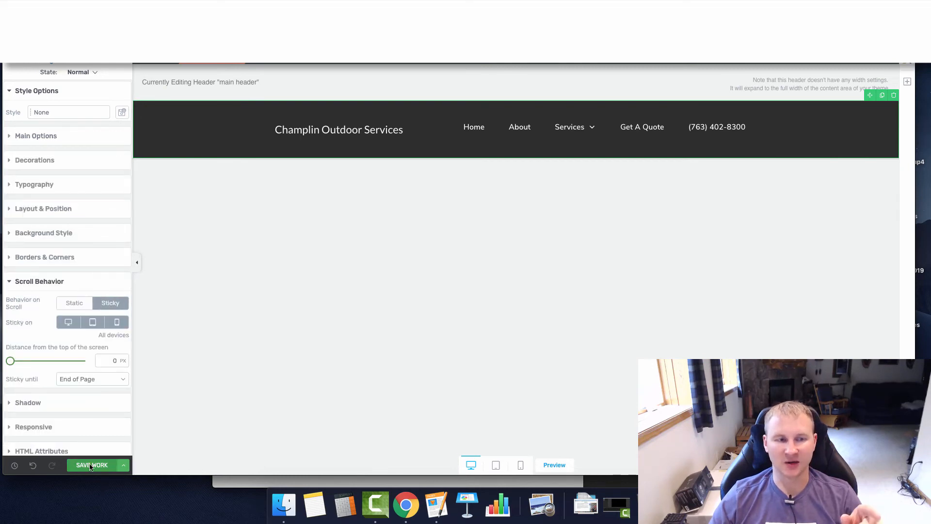
pyautogui.click(91, 465)
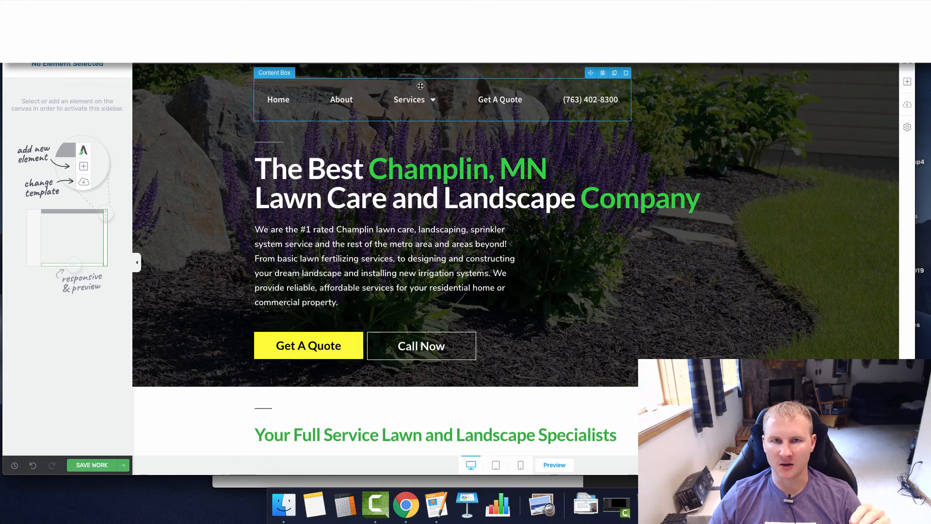
# Insert the saved 'main header' into the home page via the Thrive Header settings.
pyautogui.scroll(-3)
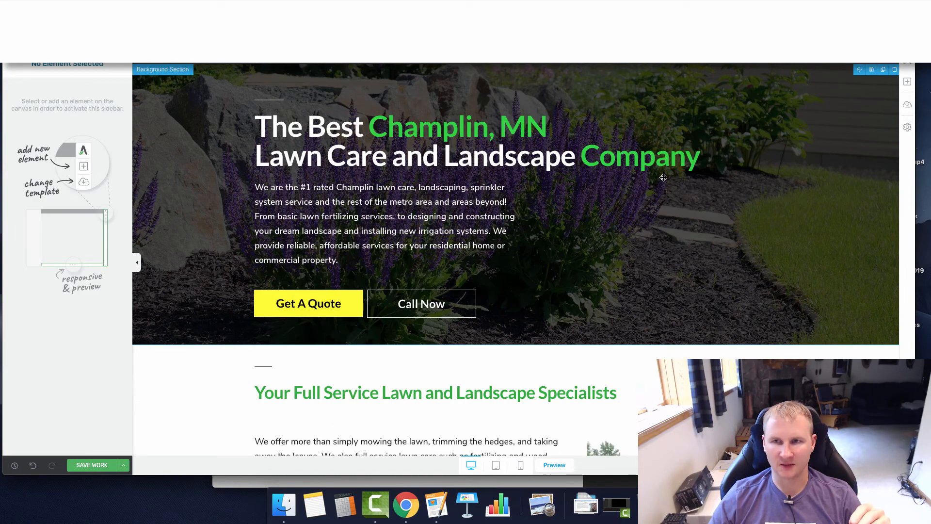
pyautogui.moveTo(892, 100)
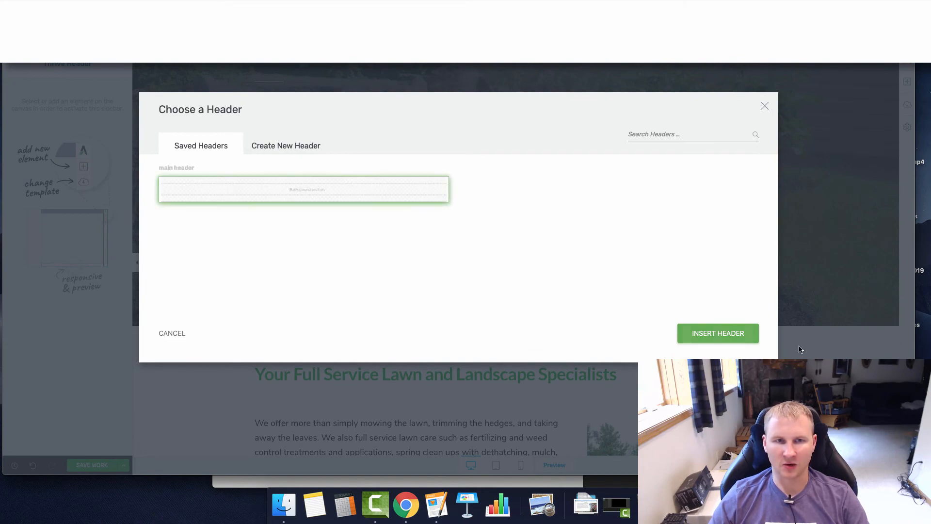
pyautogui.click(717, 333)
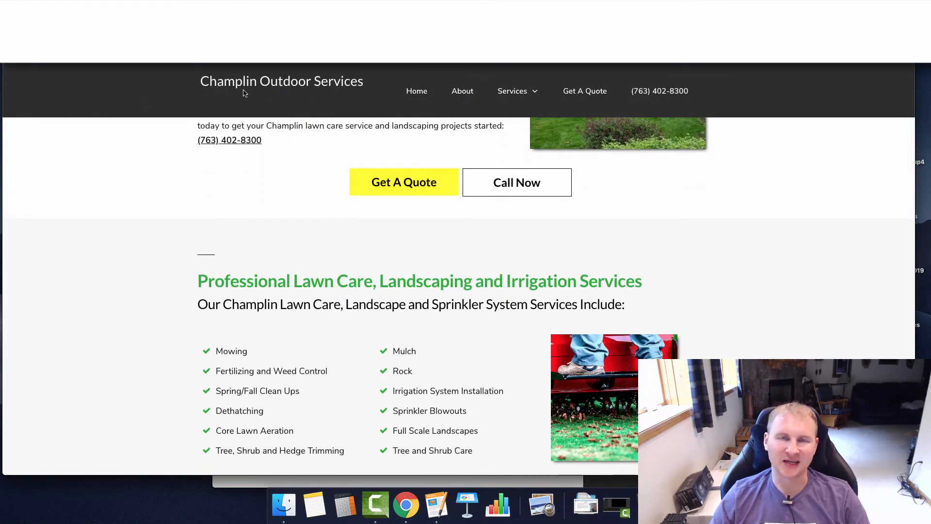
pyautogui.scroll(-3)
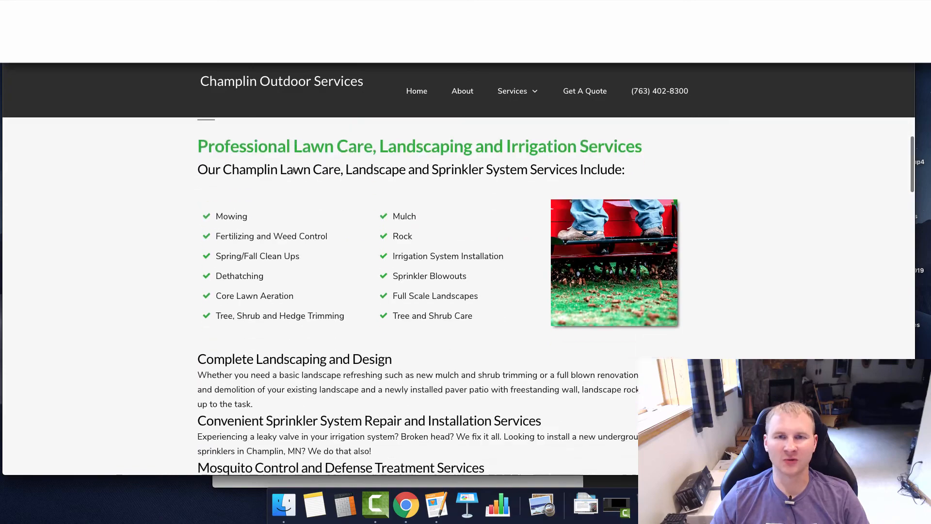
pyautogui.scroll(-3)
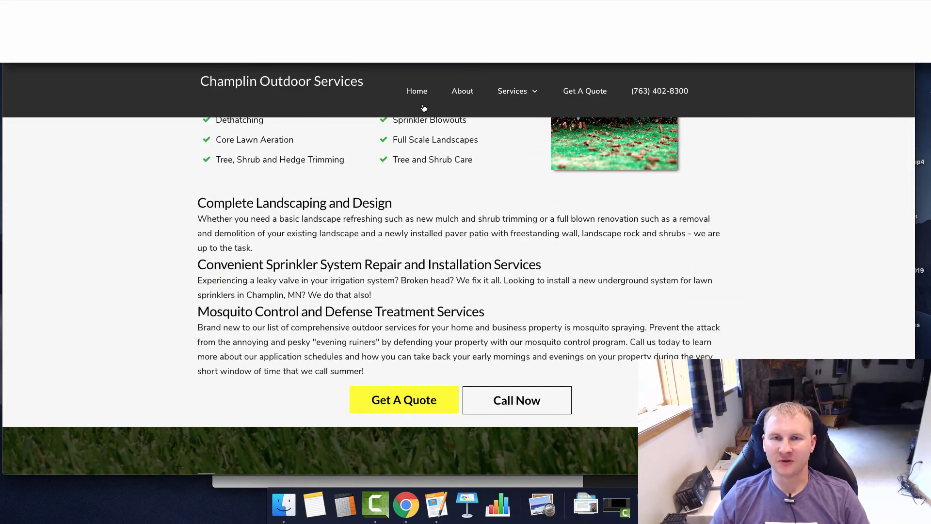
pyautogui.scroll(3)
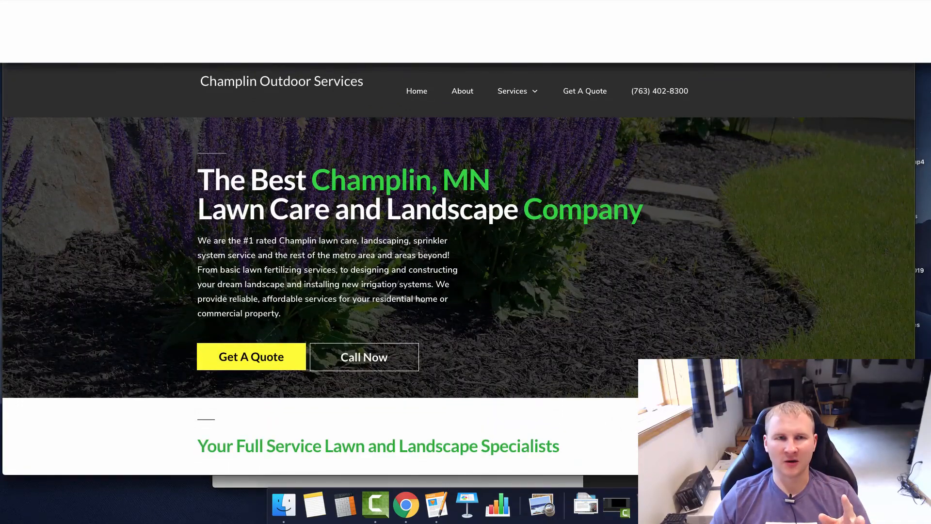
pyautogui.moveTo(816, 147)
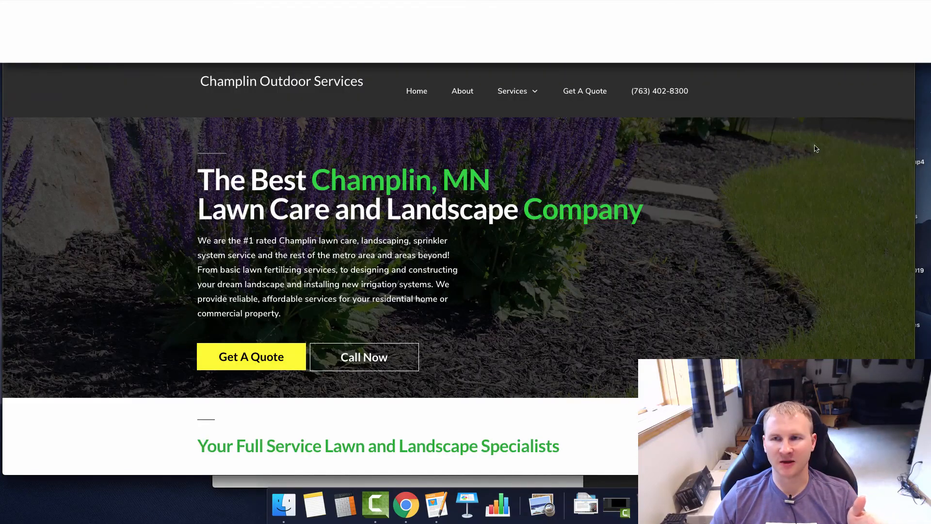